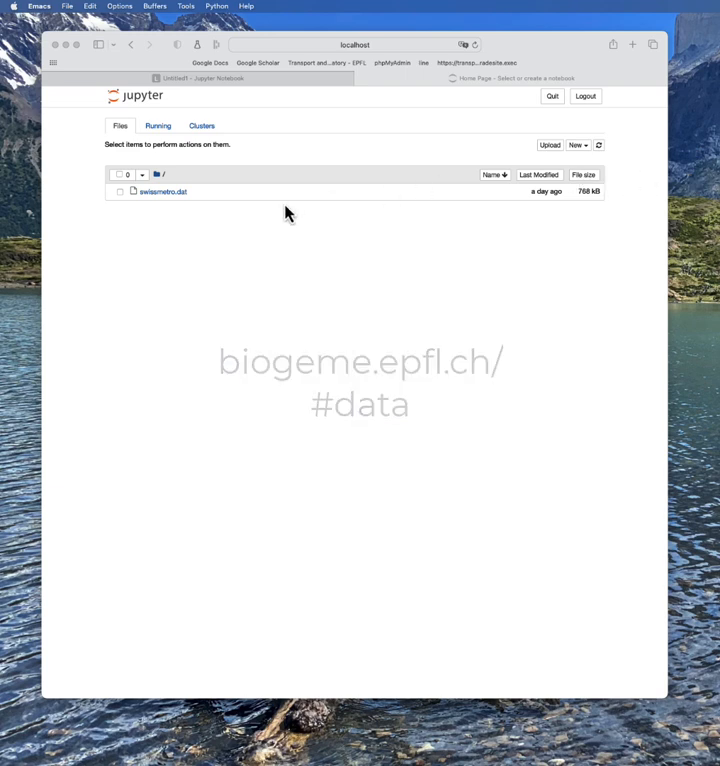
{"action": "mouse_move", "coordinate": [194, 219]}
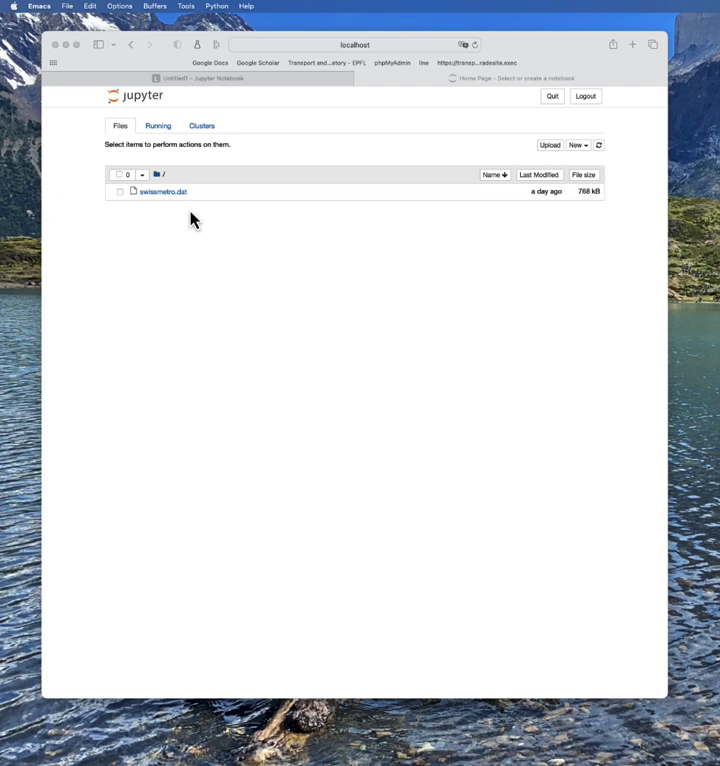
{"action": "mouse_move", "coordinate": [456, 224]}
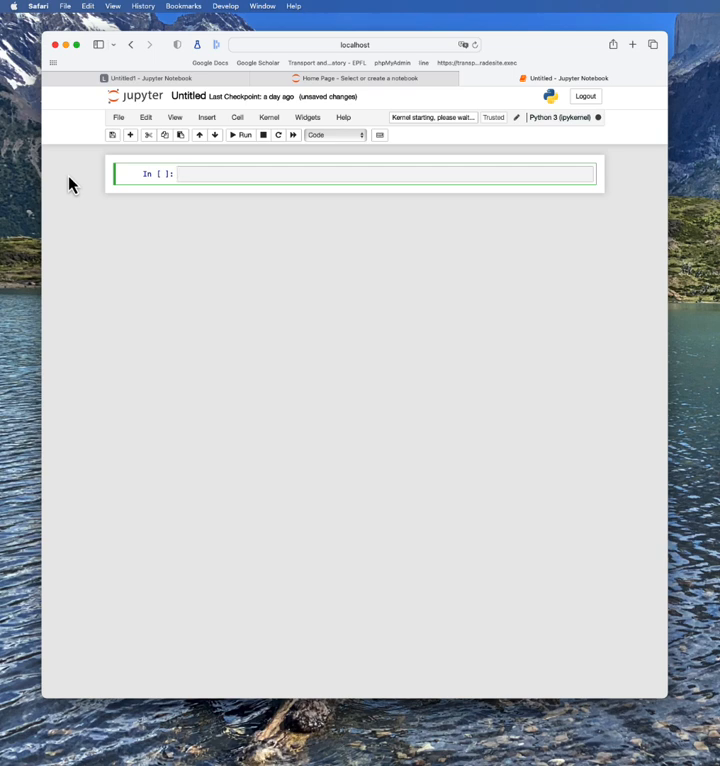
Import pandas as pd in the notebook.
{"action": "type", "text": "import pand"}
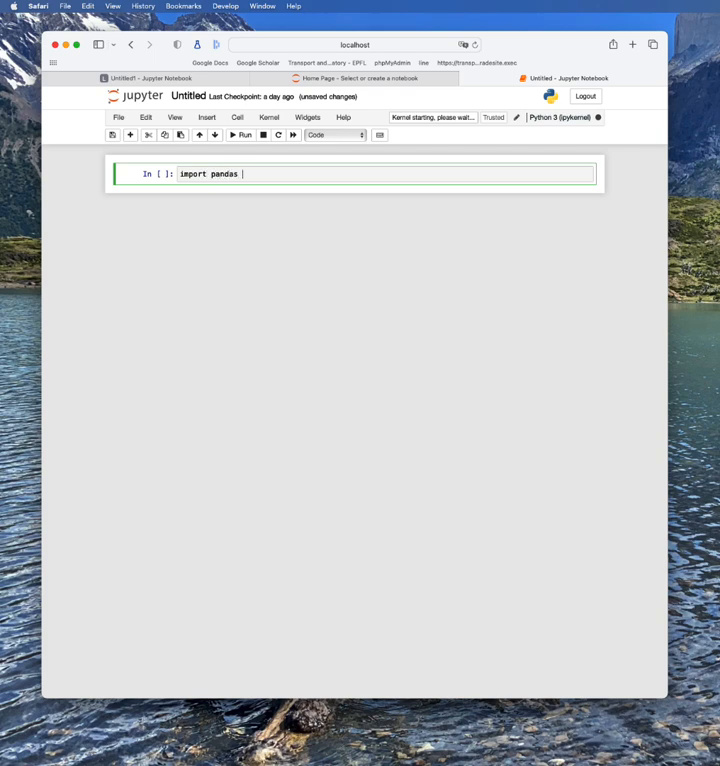
{"action": "type", "text": "as"}
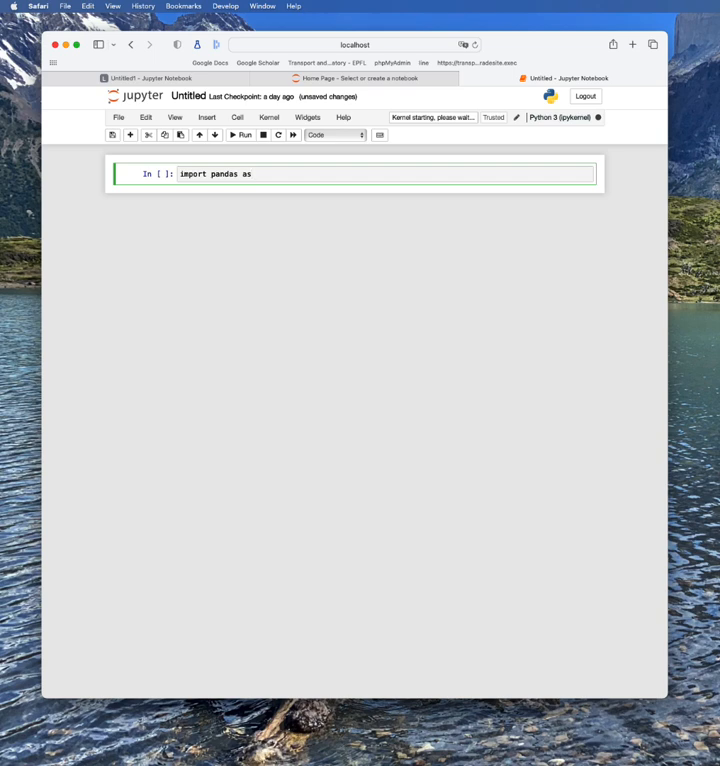
{"action": "type", "text": "pd"}
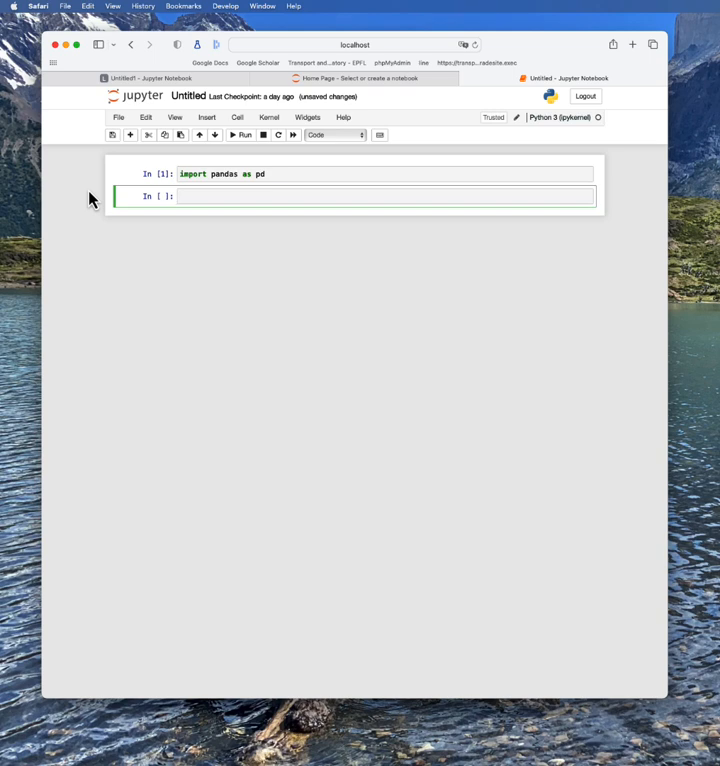
Load swissmetro.dat into df with pd.read_csv using a tab separator.
{"action": "type", "text": "df"}
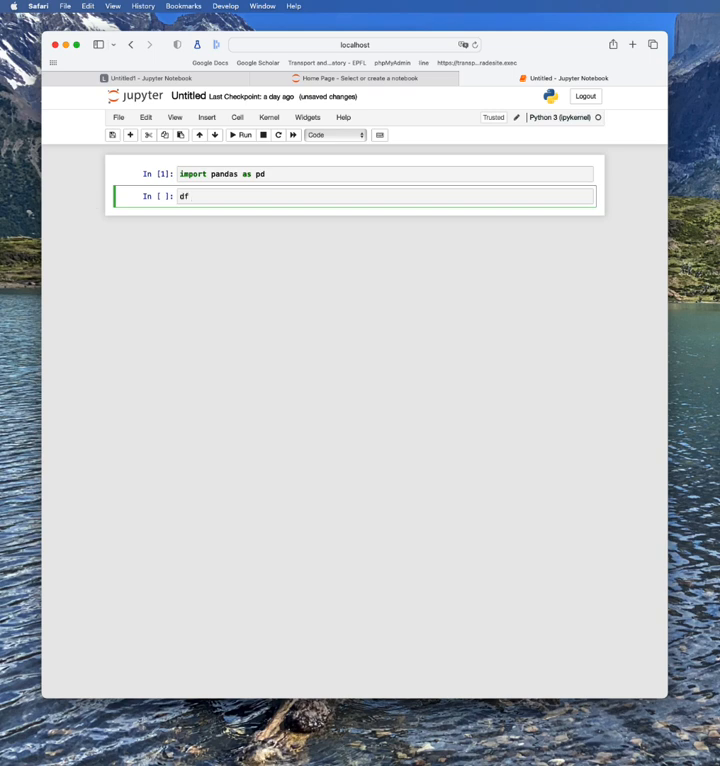
{"action": "type", "text": "="}
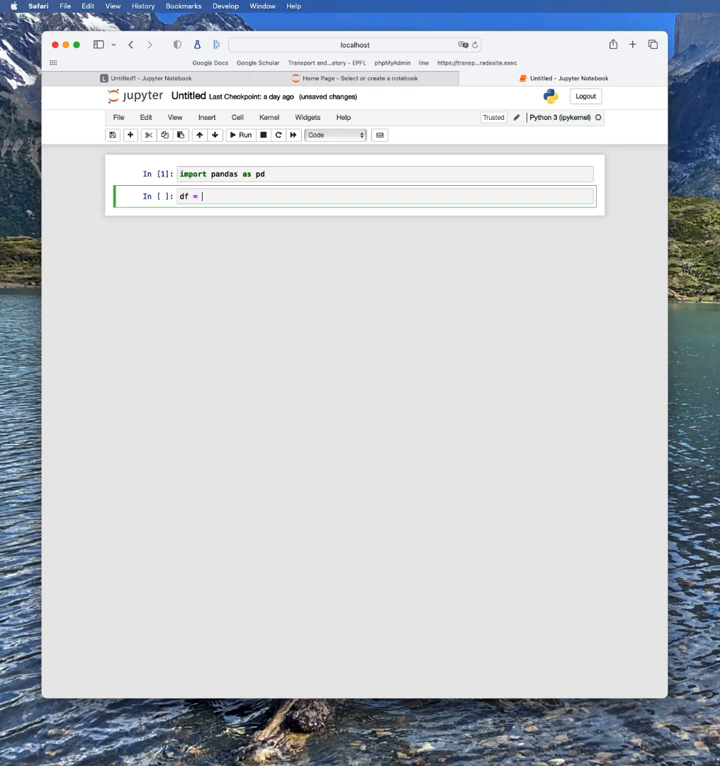
{"action": "type", "text": "p"}
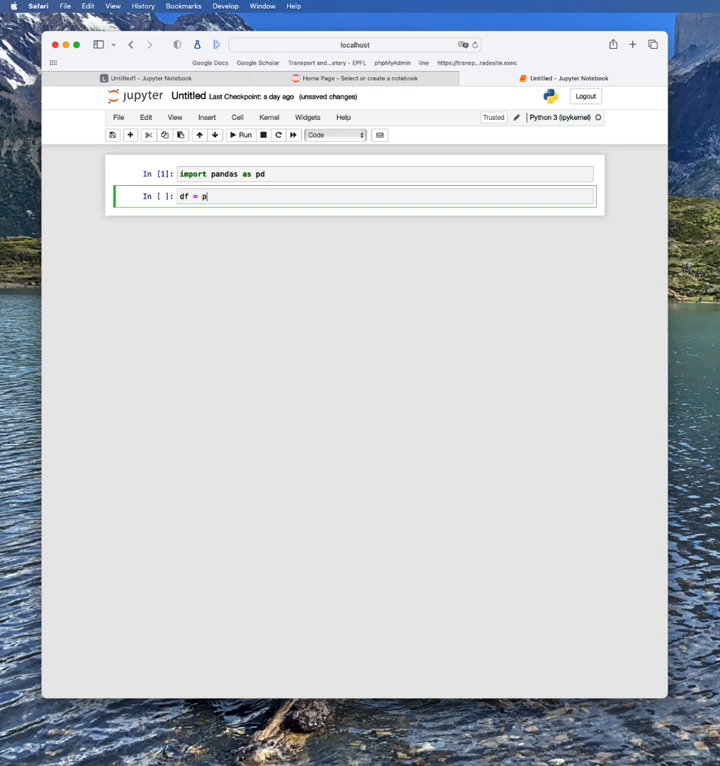
{"action": "type", "text": "d.read_csv('swissmetro.dat', sep='"}
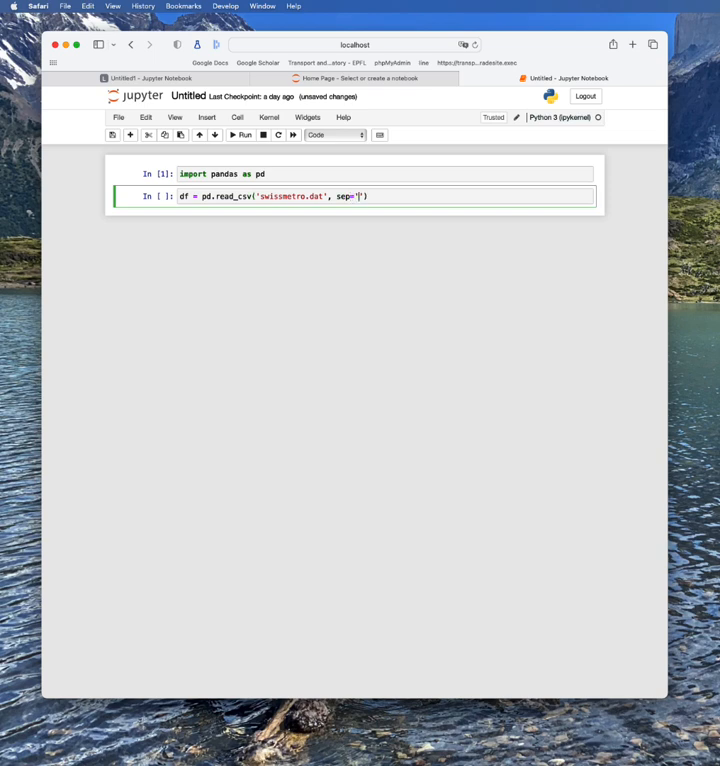
{"action": "type", "text": "\\t"}
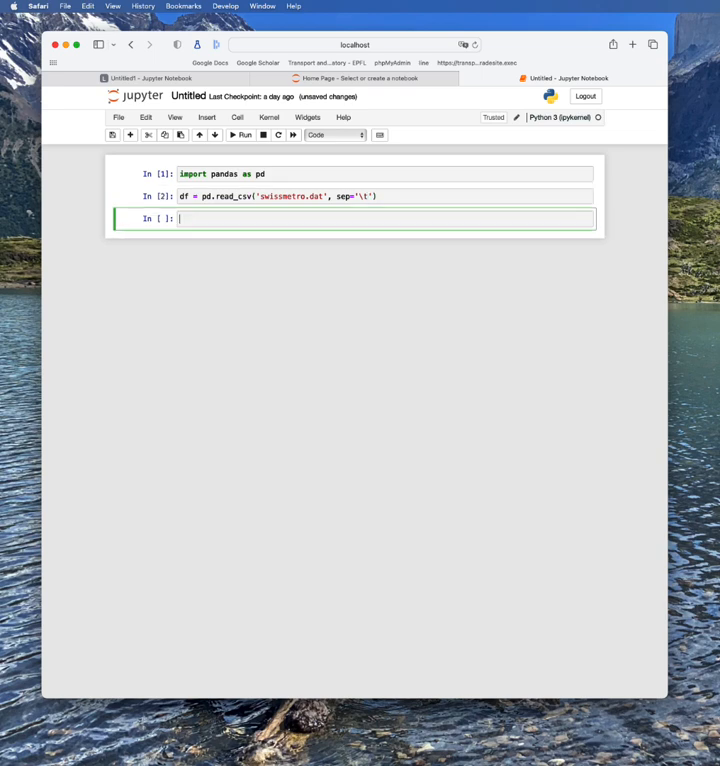
Run df to show the swissmetro table of 10728 rows × 28 columns.
{"action": "type", "text": "df"}
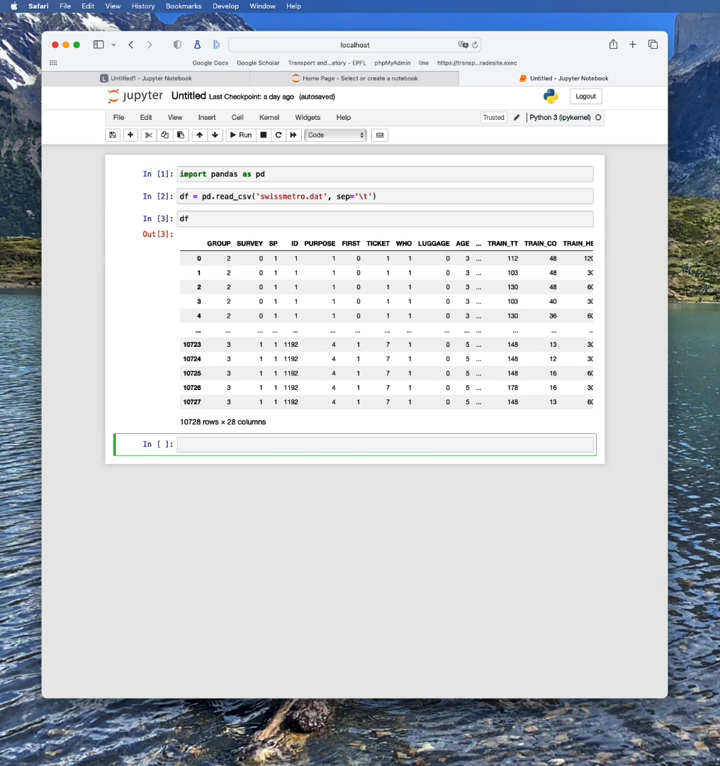
Import Variable from biogeme.expressions and try Variable('CHOICE').
{"action": "type", "text": "from biogeme"}
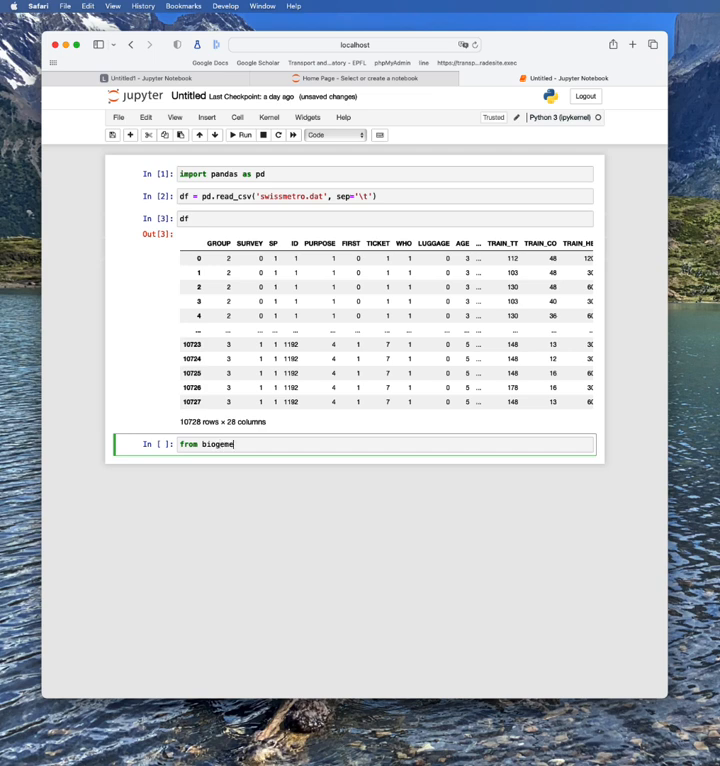
{"action": "type", "text": ".expressions import Variable"}
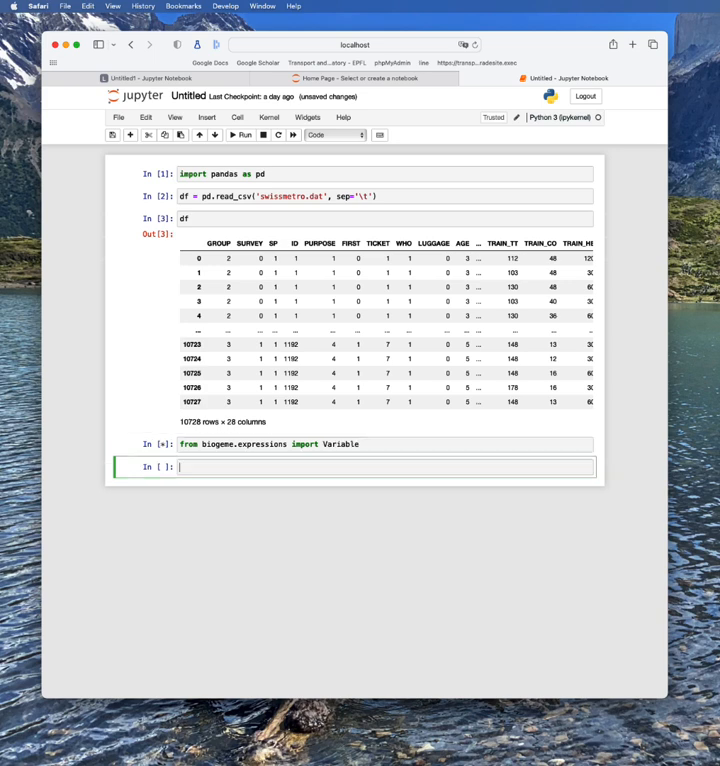
{"action": "type", "text": "V"}
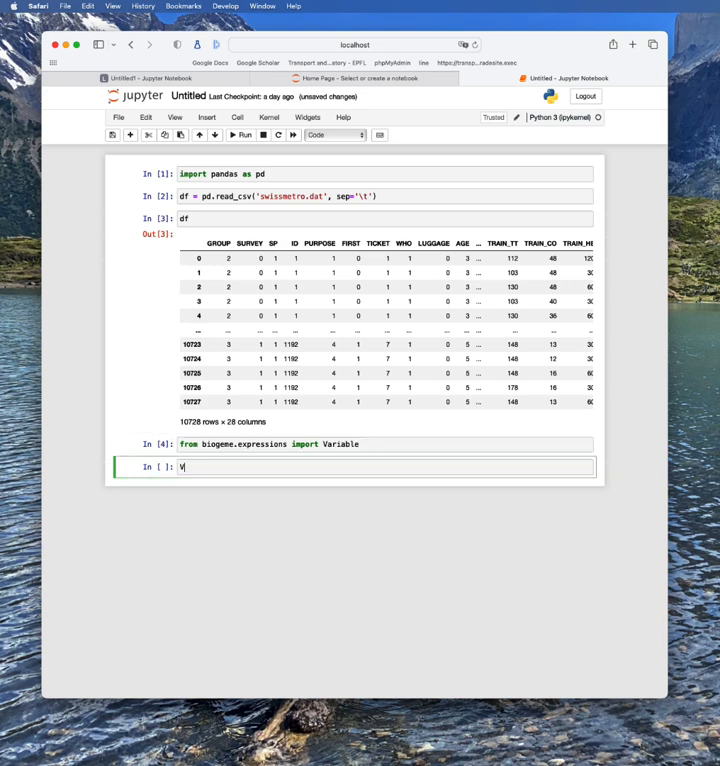
{"action": "type", "text": "Variavle()"}
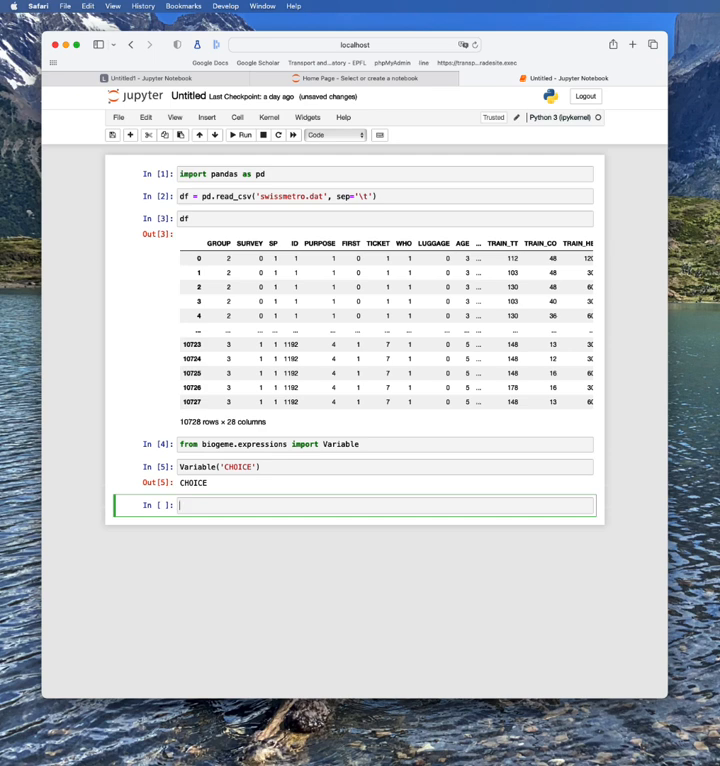
Define CHOICE = Variable('CHOICE').
{"action": "type", "text": "CHOI"}
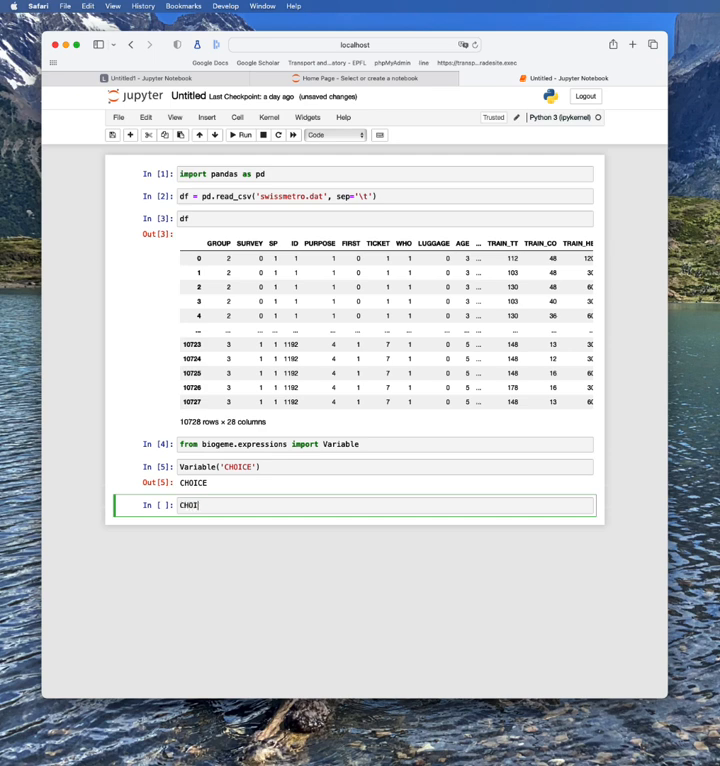
{"action": "type", "text": "CE"}
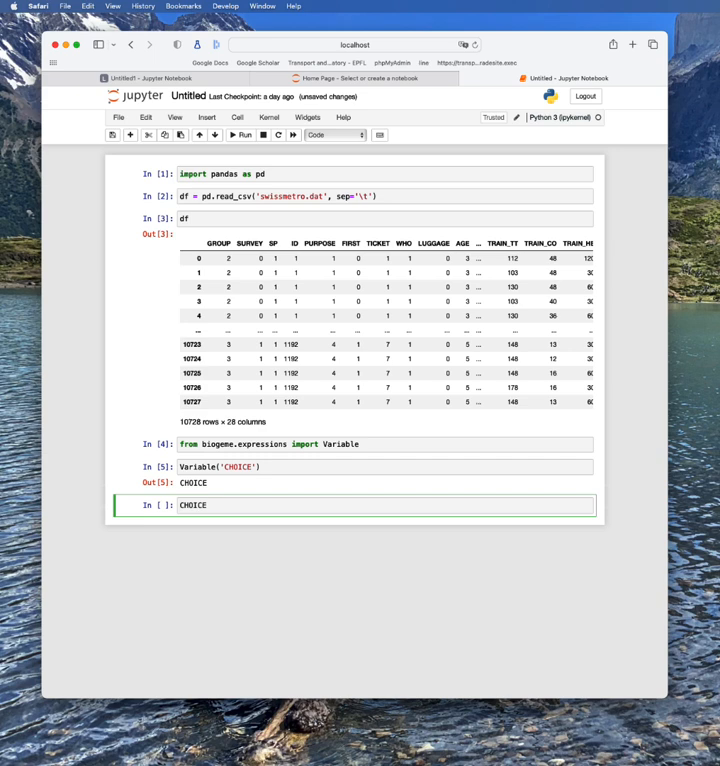
{"action": "type", "text": "= Variable('"}
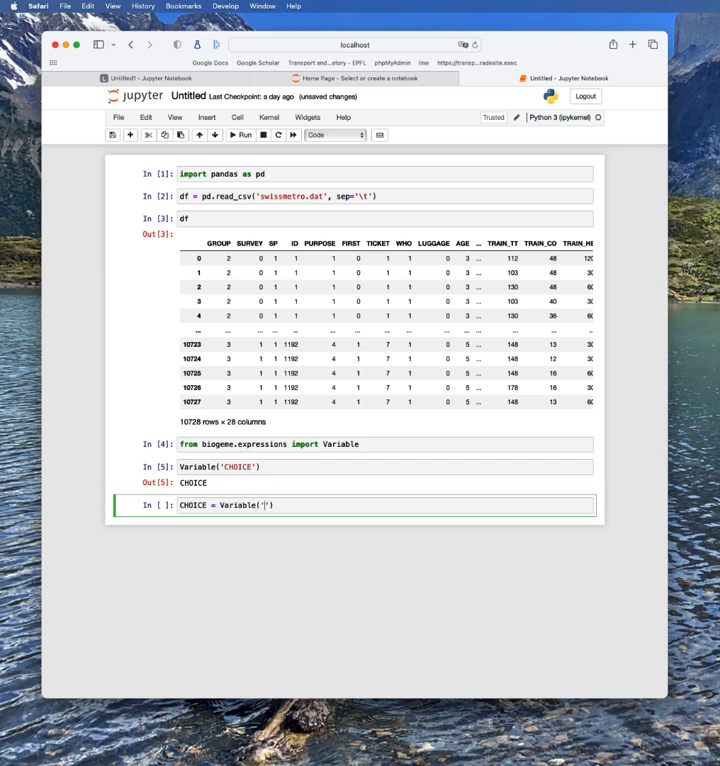
{"action": "type", "text": "CHOICE'"}
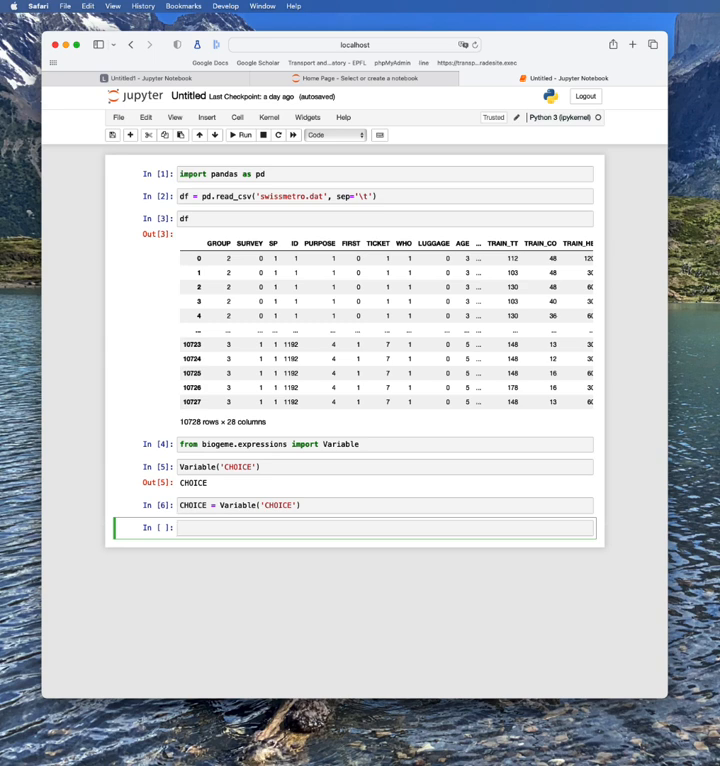
Loop over df.columns printing "{col} = Variable('{col}')" for each column.
{"action": "type", "text": "for"}
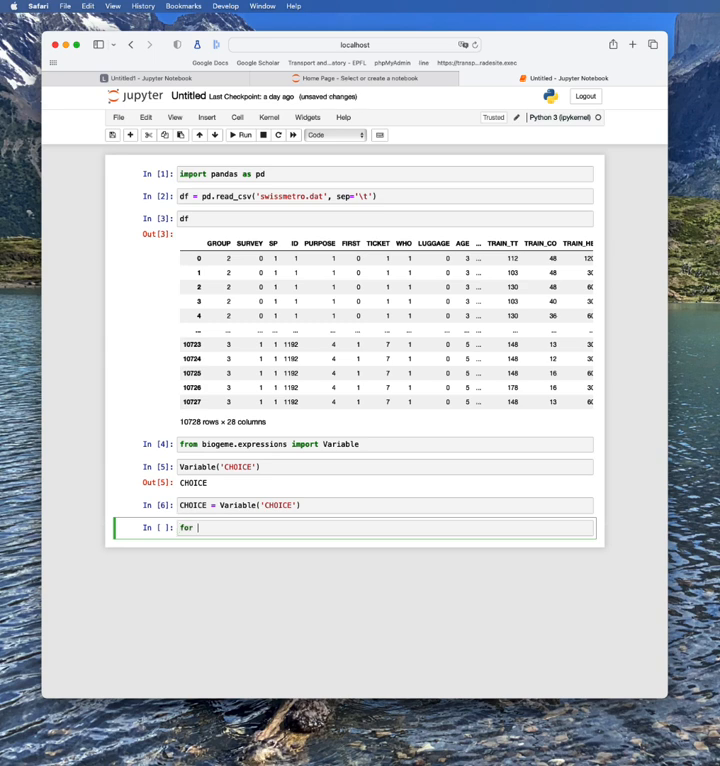
{"action": "type", "text": "col"}
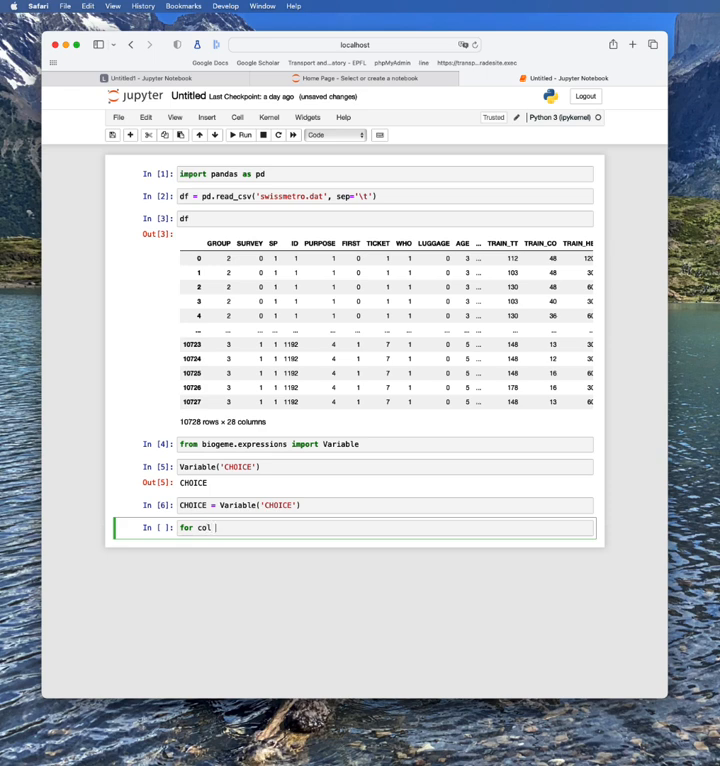
{"action": "type", "text": "in df.column"}
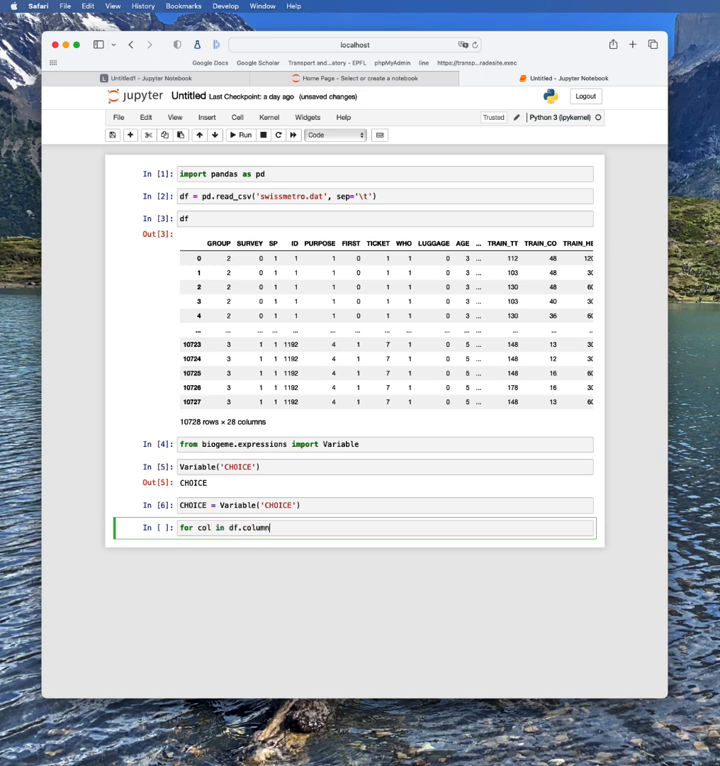
{"action": "type", "text": "s:"}
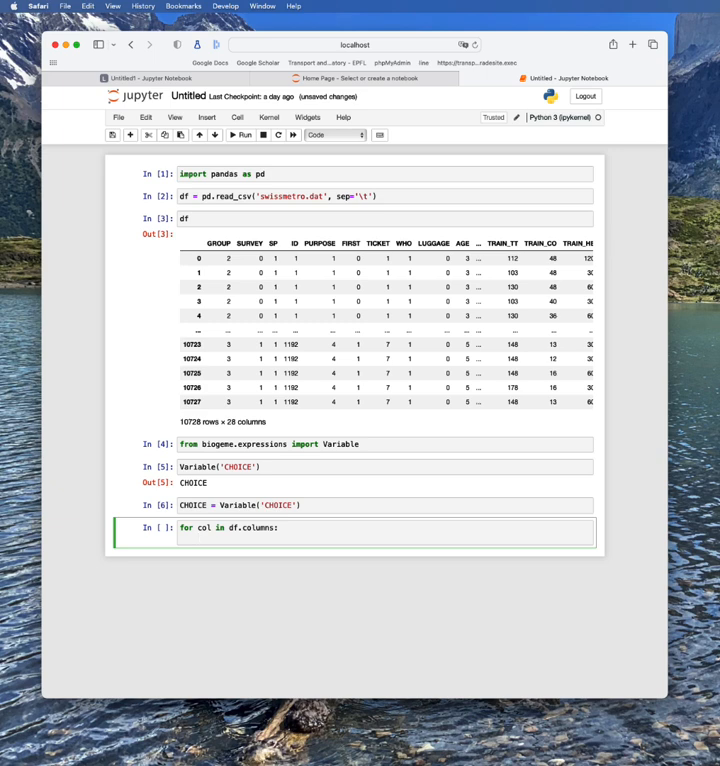
{"action": "type", "text": "print(f\""}
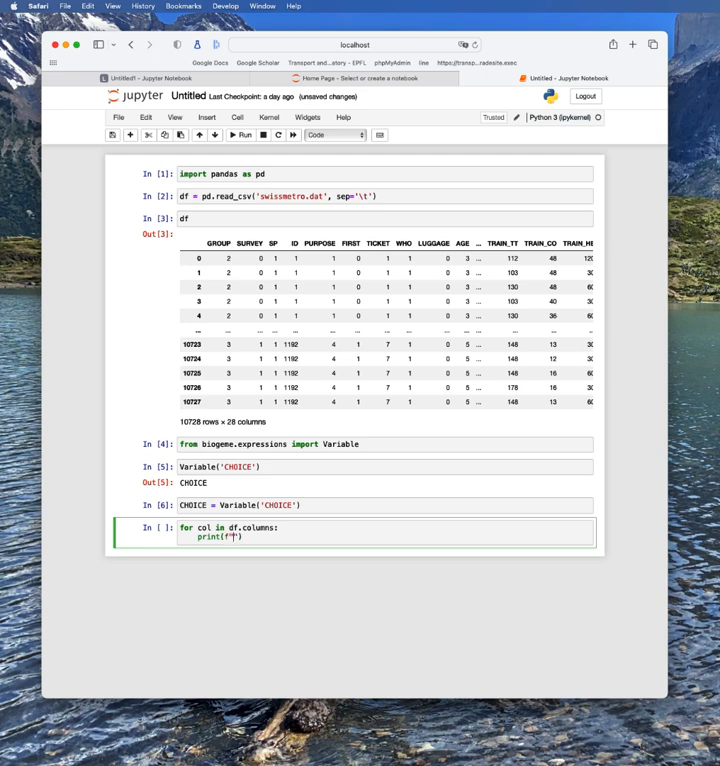
{"action": "type", "text": "{}"}
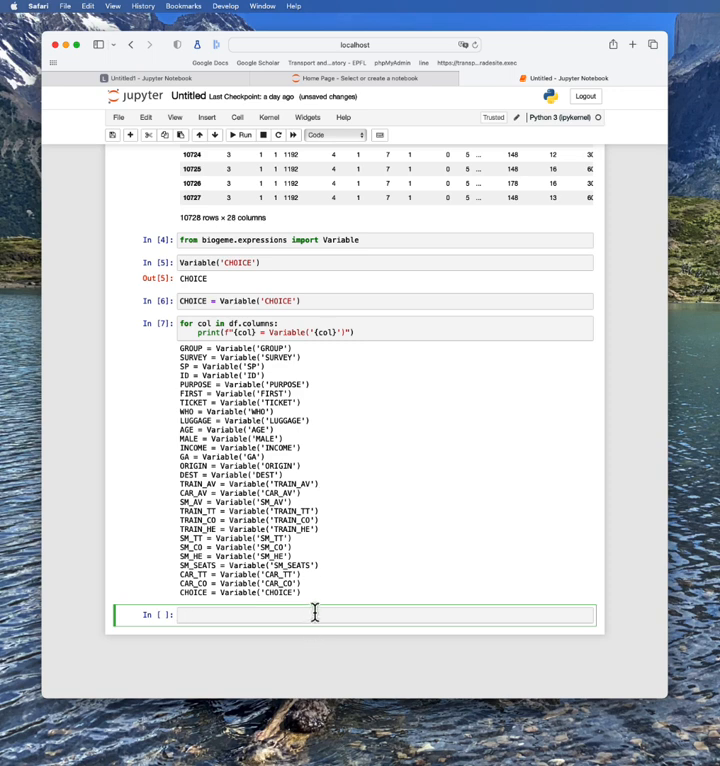
Select and copy the printed Variable definition lines, GROUP through CHOICE.
{"action": "left_click_drag", "start_coordinate": [200, 347], "coordinate": [300, 592]}
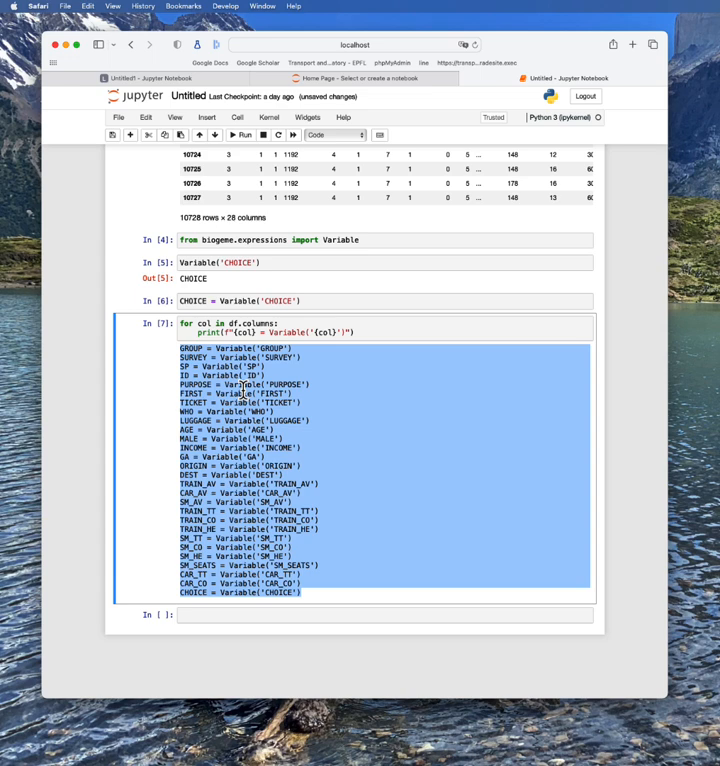
{"action": "mouse_move", "coordinate": [354, 392]}
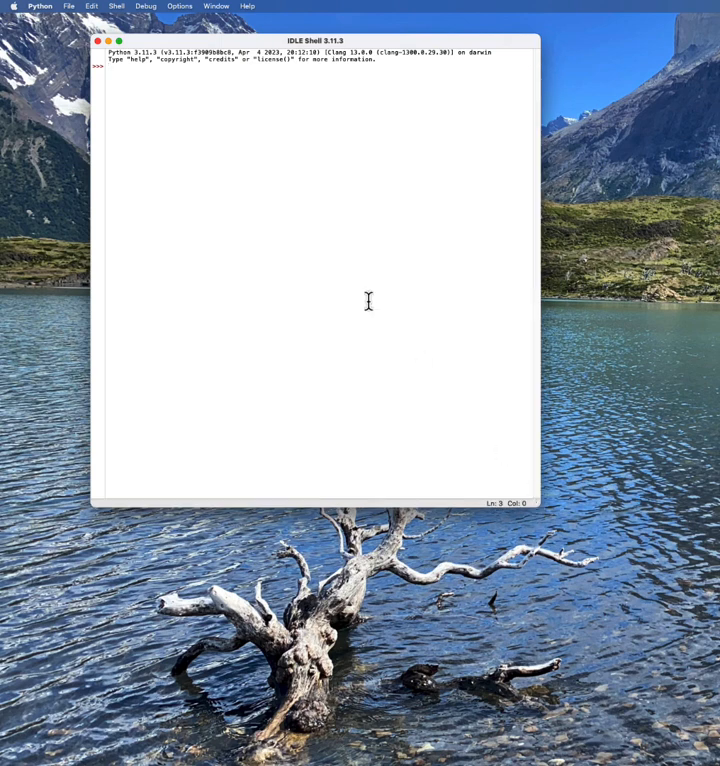
Create a new IDLE script and save it as swissmetro_data.py in the biogeme folder.
{"action": "left_click", "coordinate": [68, 6]}
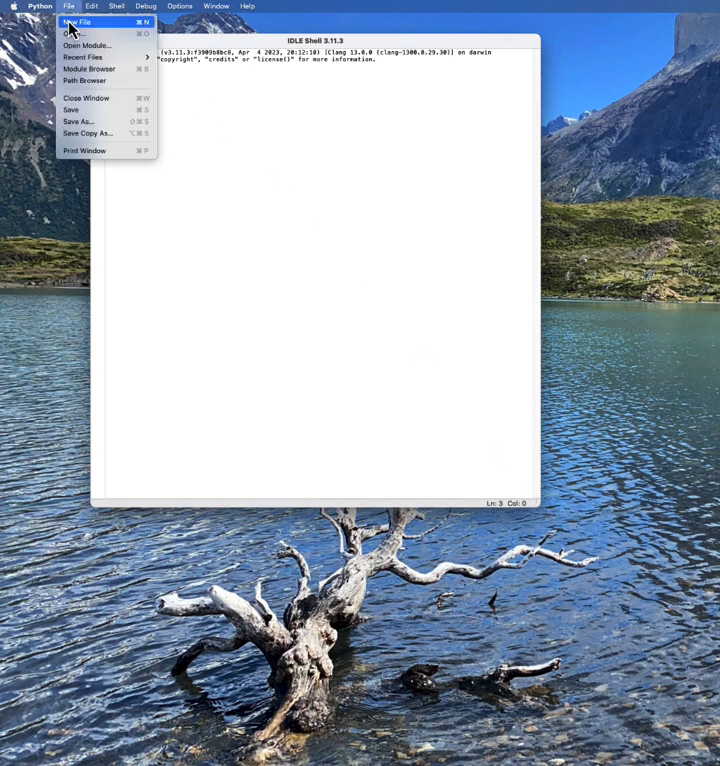
{"action": "left_click", "coordinate": [77, 22]}
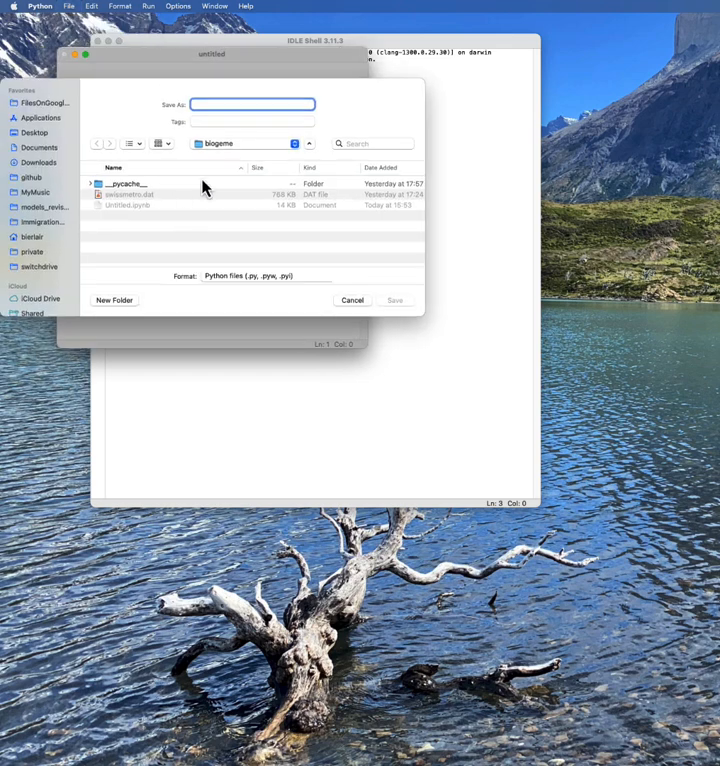
{"action": "type", "text": "d"}
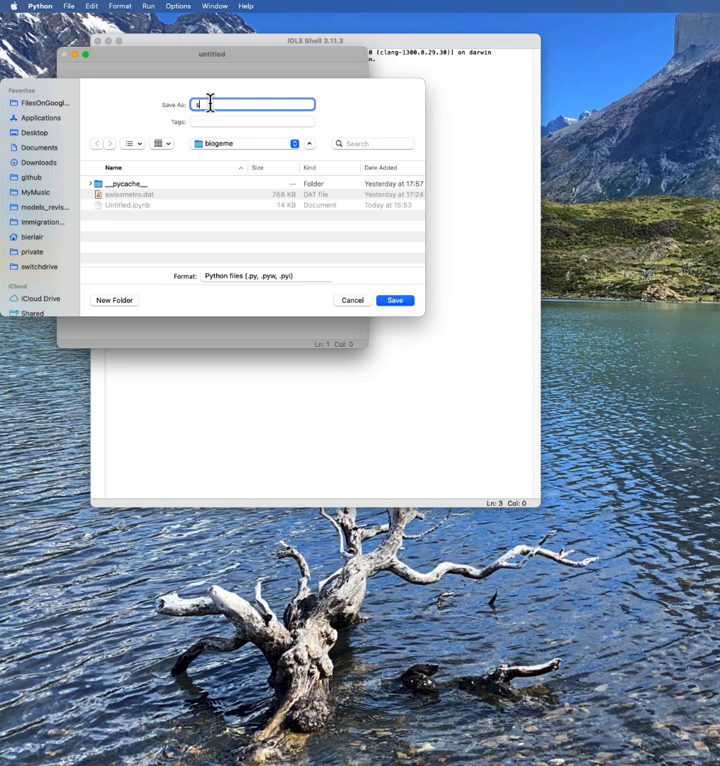
{"action": "type", "text": "swissmetro"}
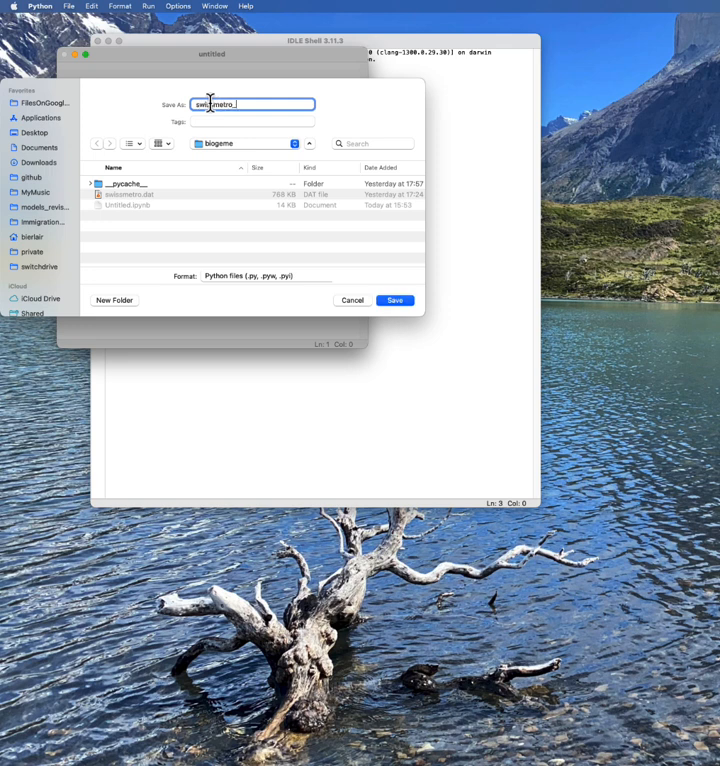
{"action": "type", "text": "_data.py"}
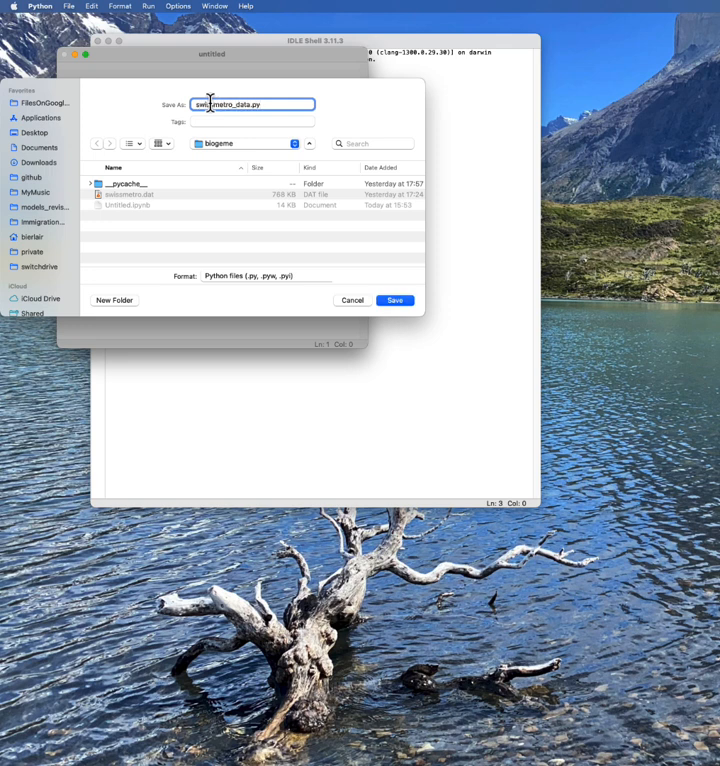
{"action": "left_click", "coordinate": [395, 300]}
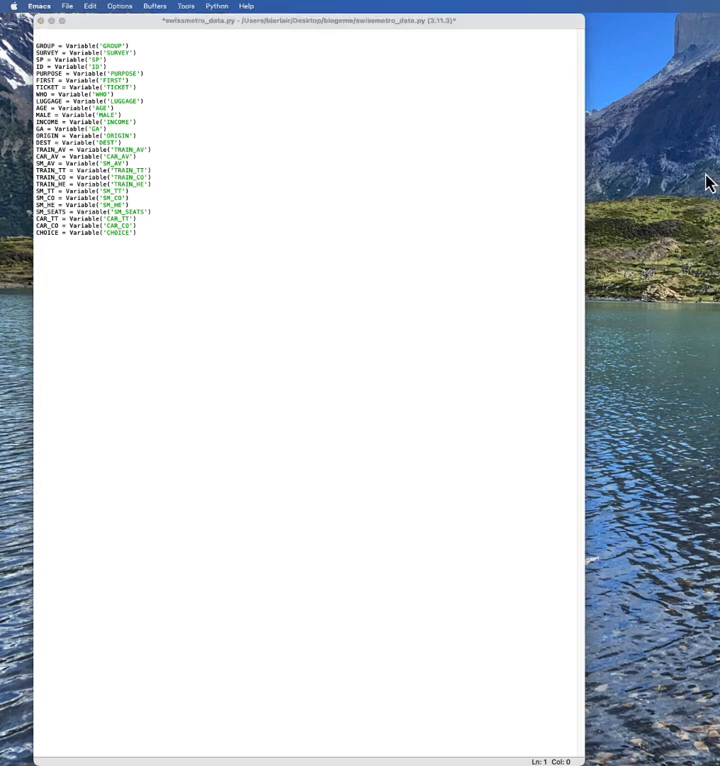
{"action": "mouse_move", "coordinate": [173, 46]}
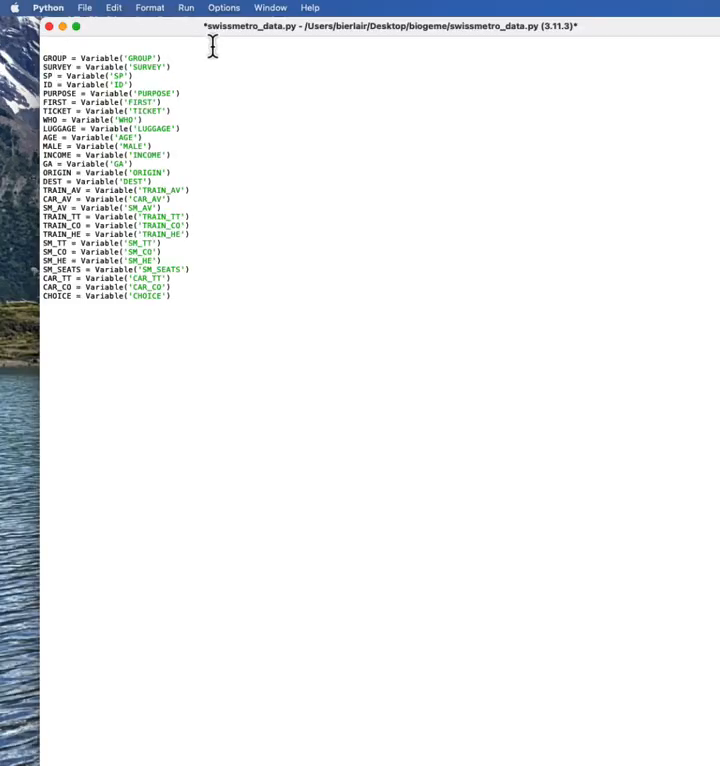
Add import pandas as pd, from biogeme.expressions import Variable, import biogeme.database as db.
{"action": "type", "text": "import pandas p"}
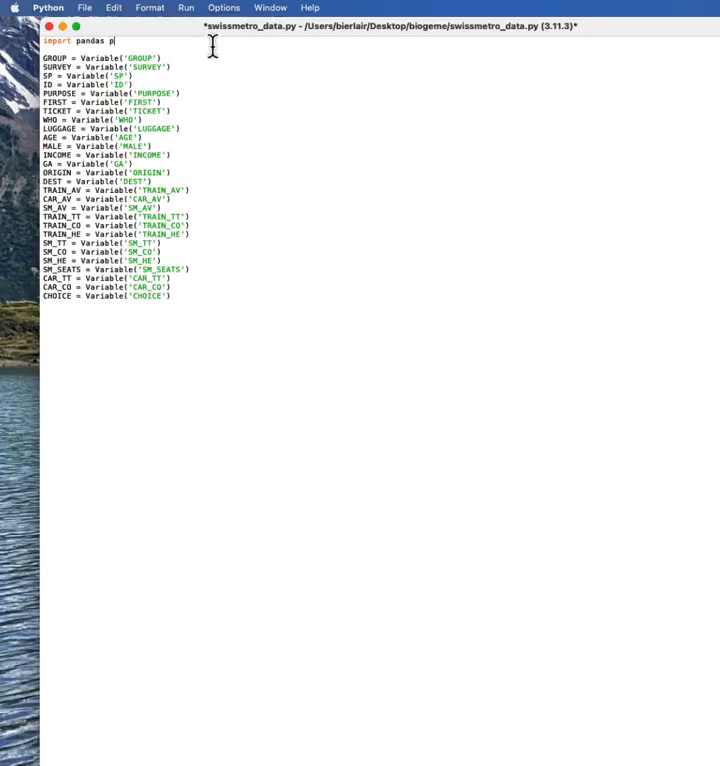
{"action": "type", "text": "as pd"}
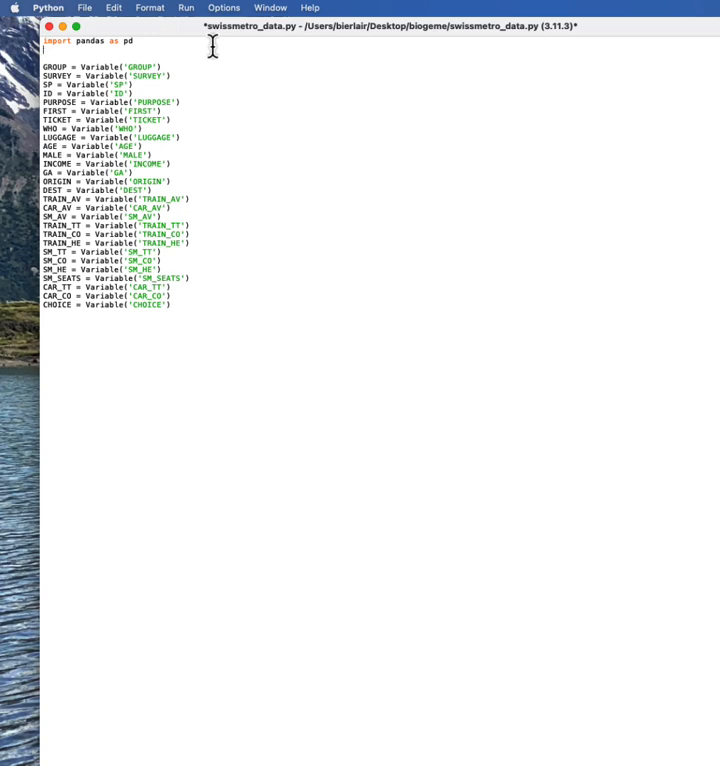
{"action": "type", "text": "from biogeme.expressions import Variable"}
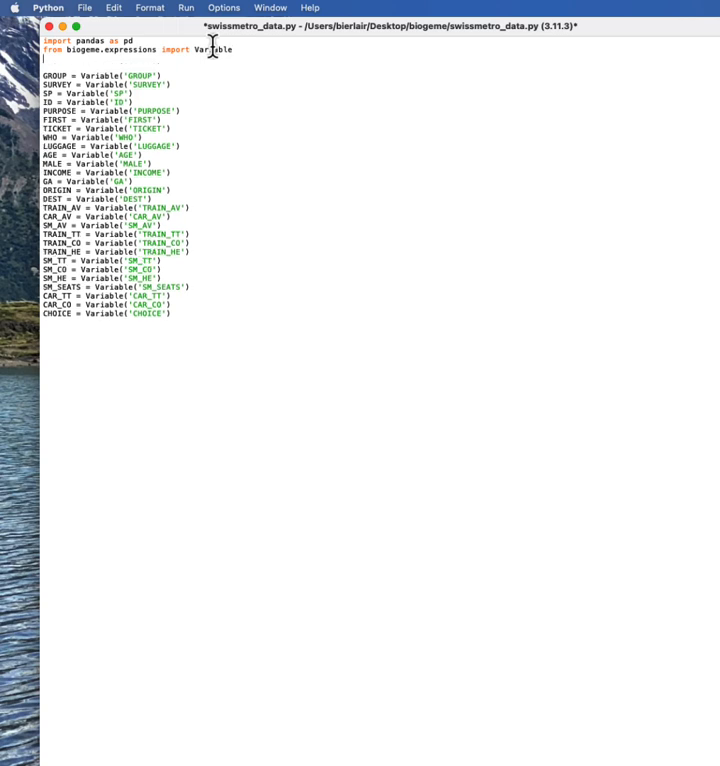
{"action": "type", "text": "import biogeme.database as d"}
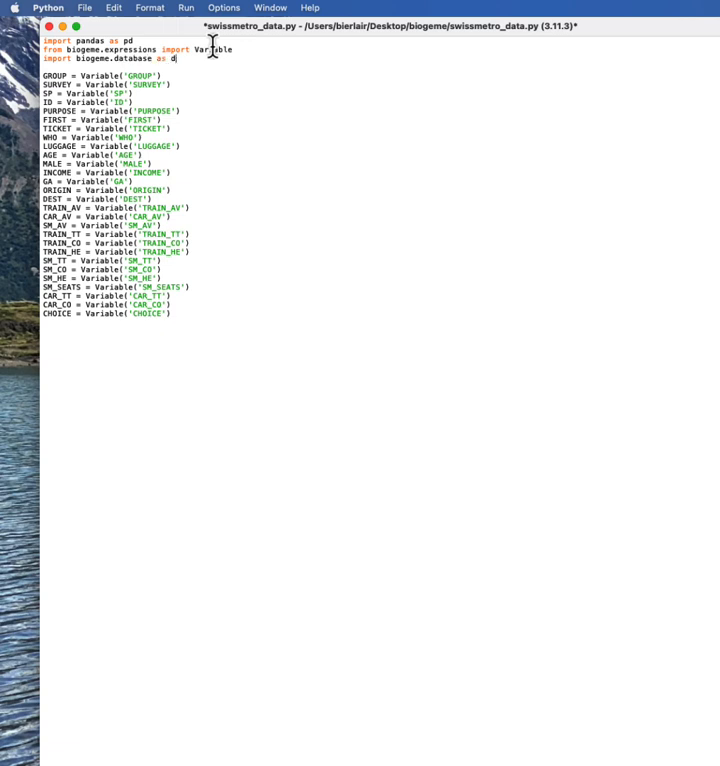
{"action": "type", "text": "b"}
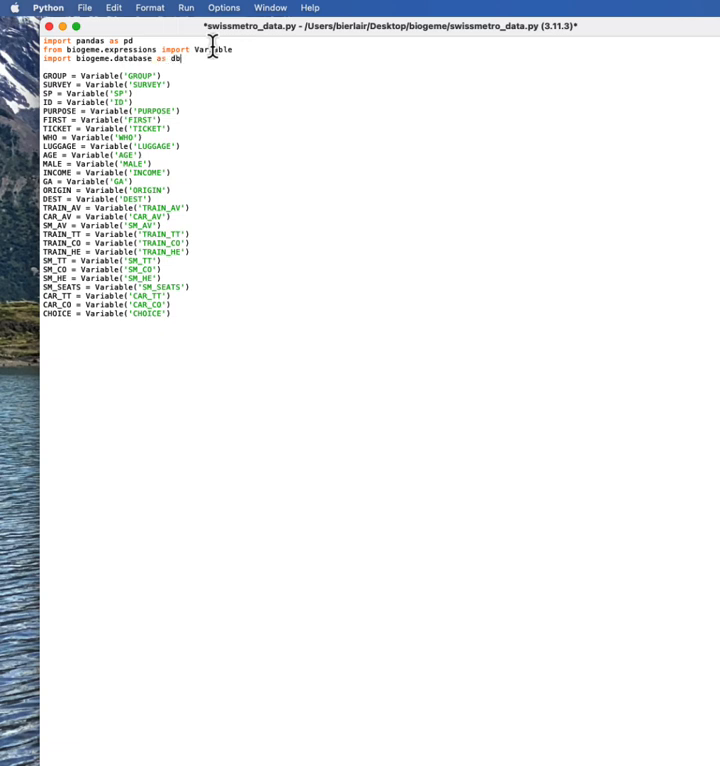
{"action": "key", "text": "enter"}
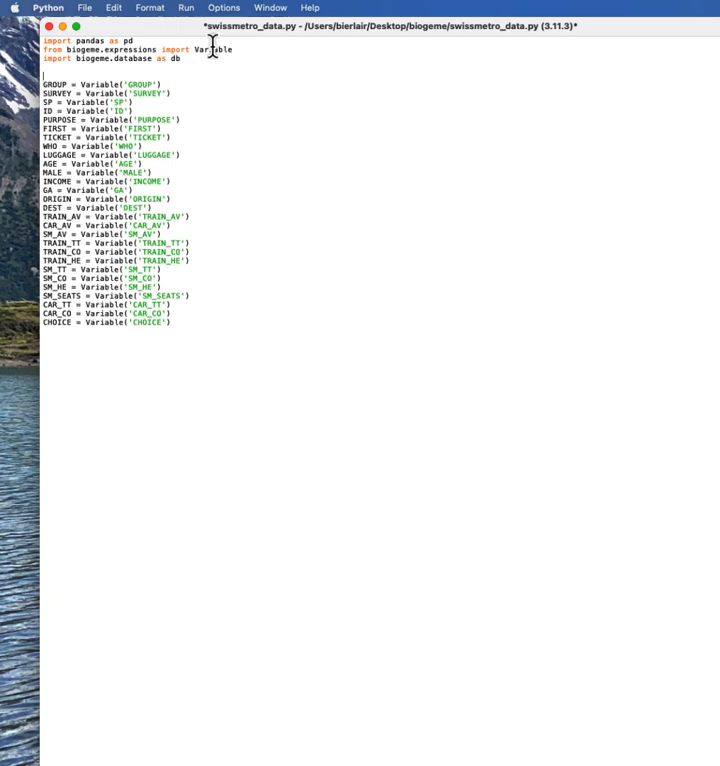
Add df = pd.read_csv('swissmetro.dat', sep='\t') below the imports.
{"action": "type", "text": "df = pd.read_"}
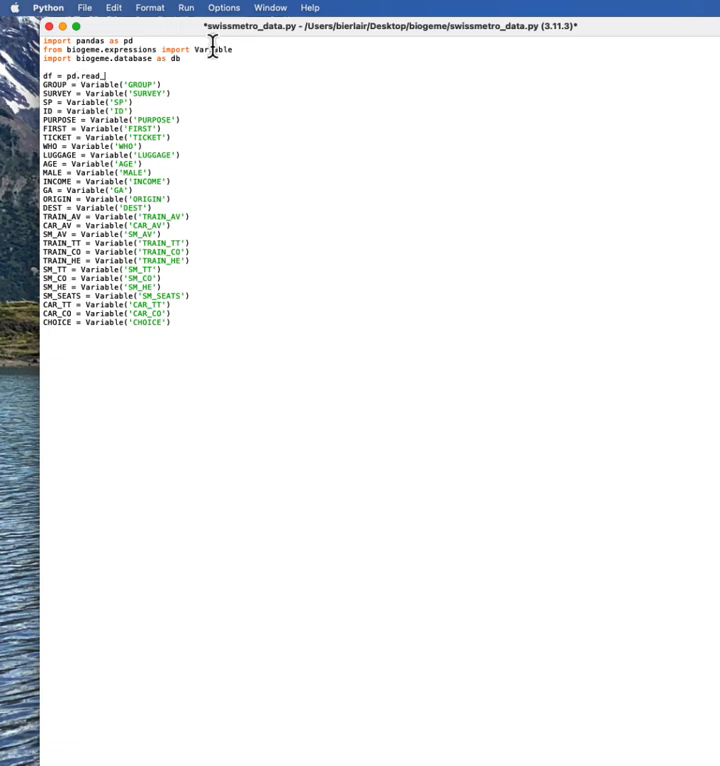
{"action": "type", "text": "csv('"}
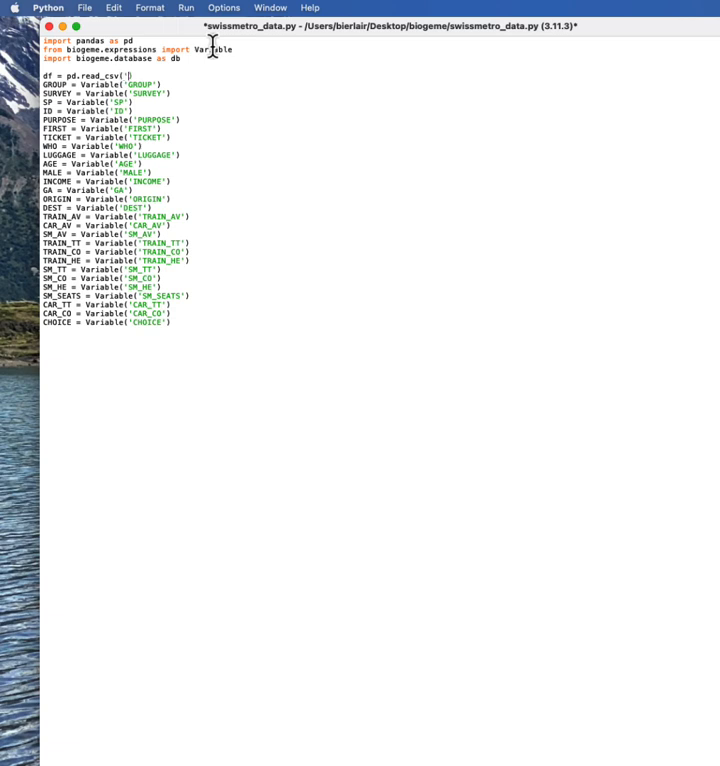
{"action": "type", "text": "swissmetro.dat', sep="}
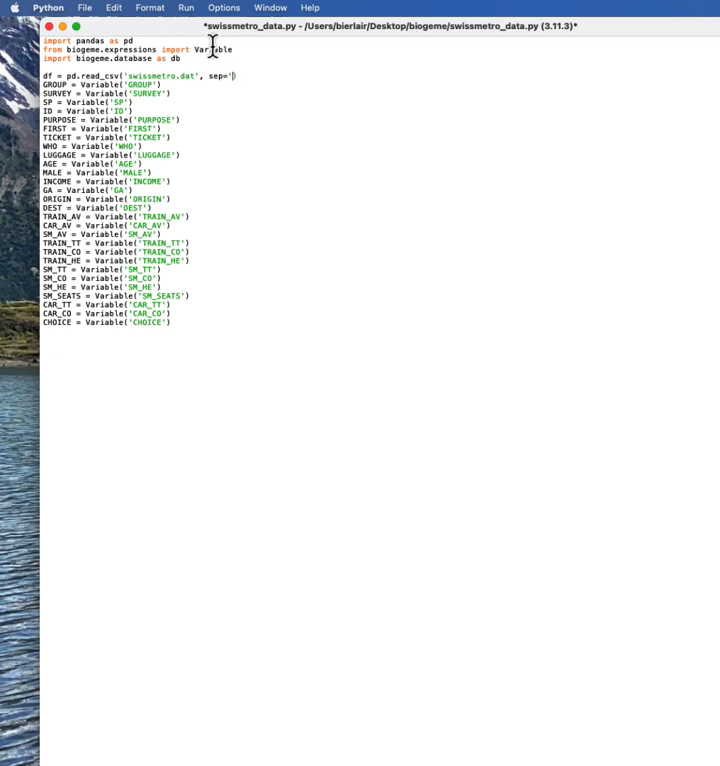
{"action": "type", "text": "\\t')"}
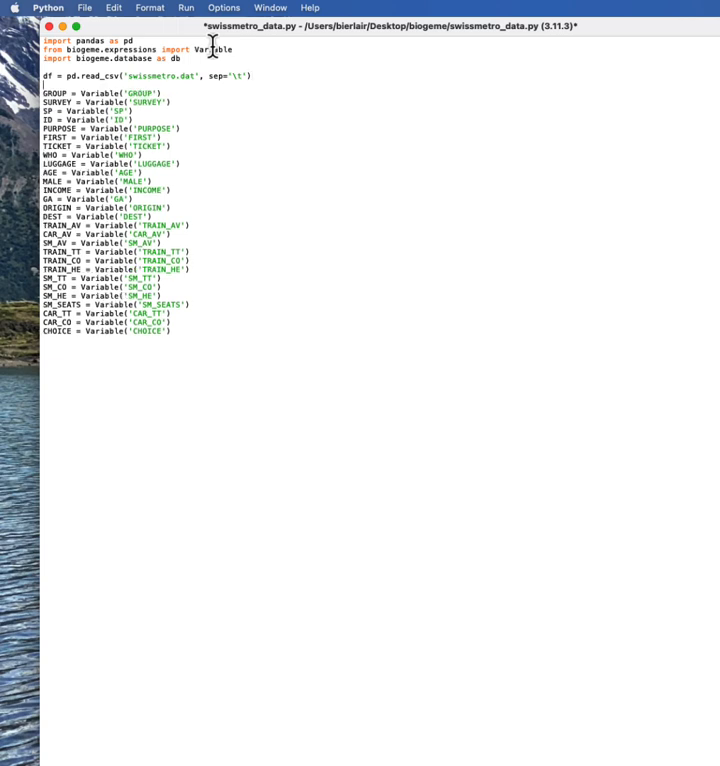
Start database = db.Database('swissmetro', ...) from df.
{"action": "type", "text": "database = db."}
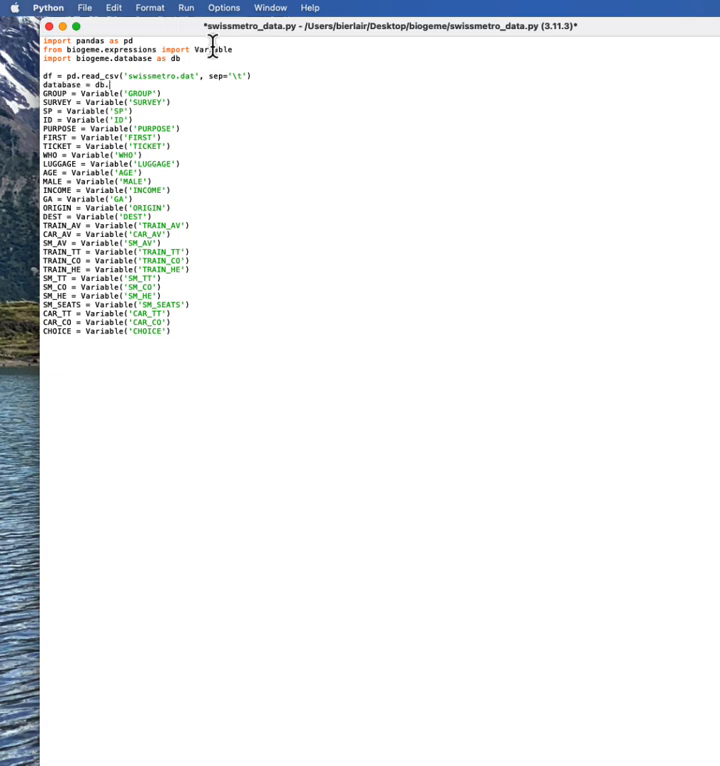
{"action": "type", "text": "Database("}
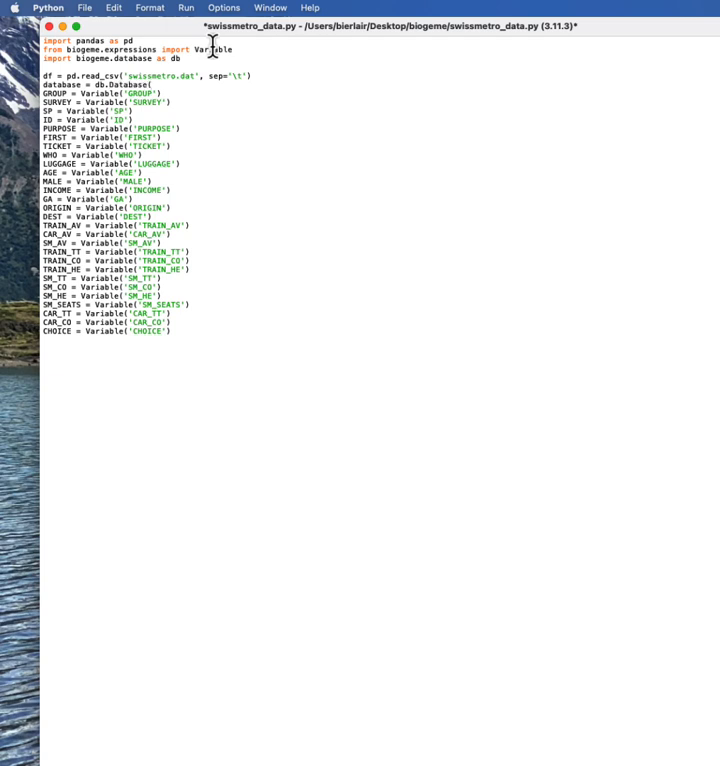
{"action": "type", "text": "'swissmetro', df"}
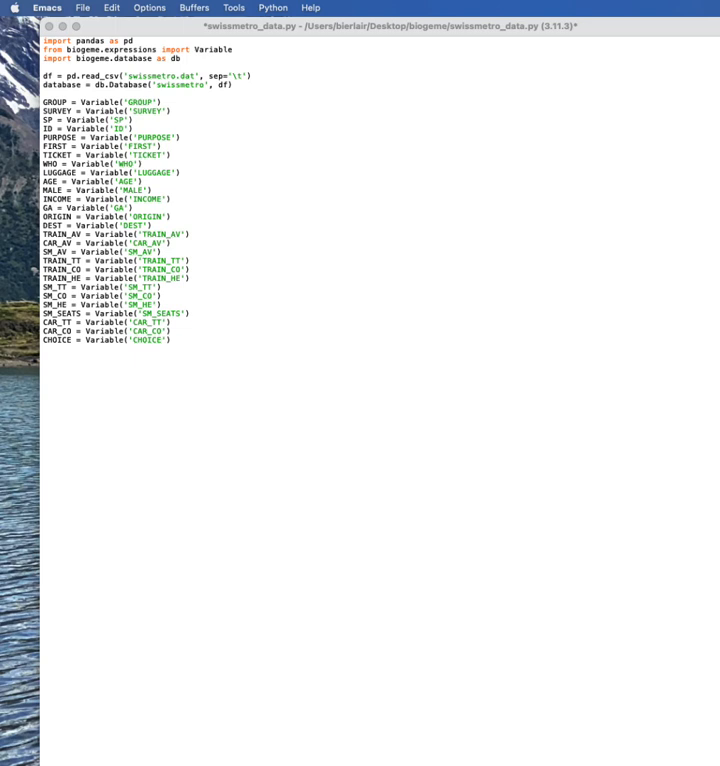
{"action": "mouse_move", "coordinate": [432, 128]}
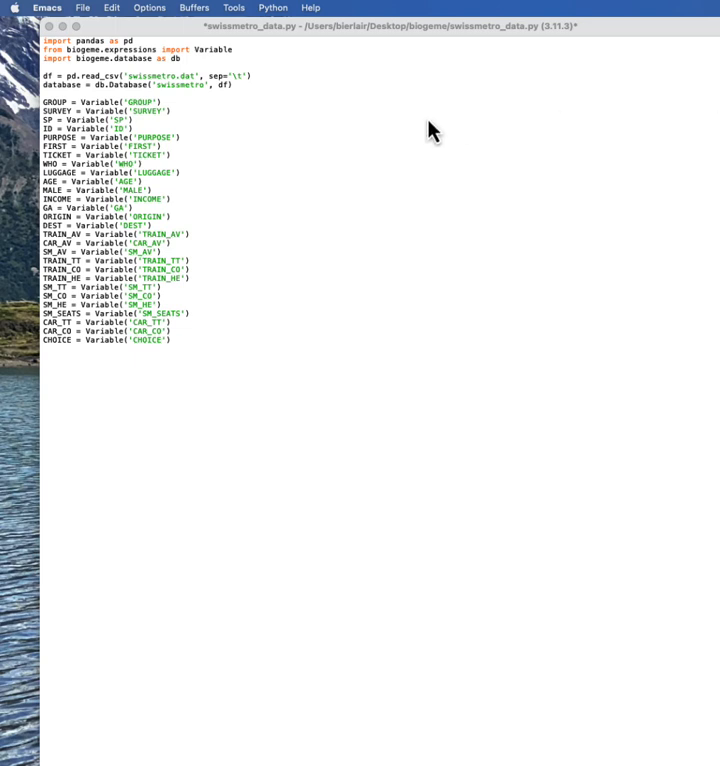
{"action": "mouse_move", "coordinate": [180, 393]}
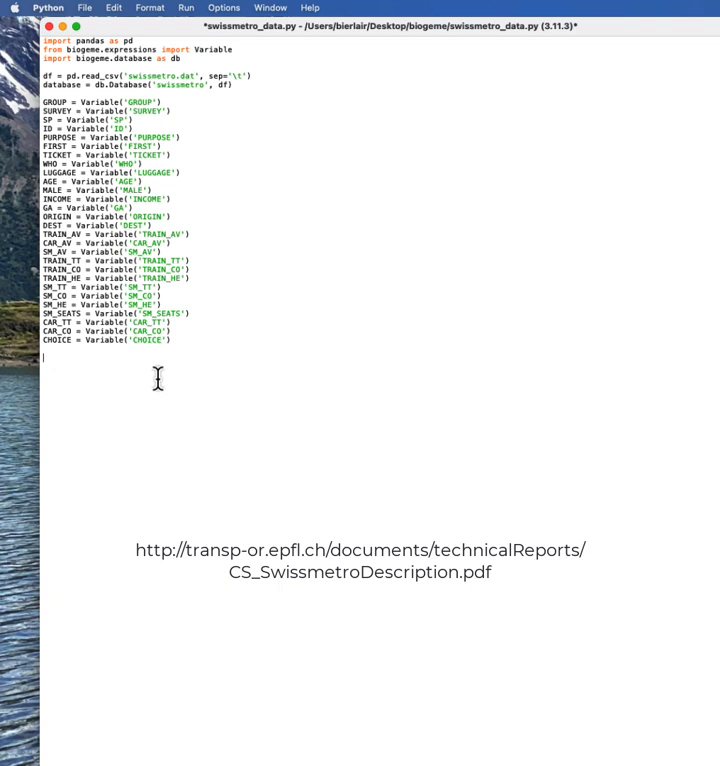
Write exclude_purpose = (PURPOSE != 1) * (PURPOSE != 3), fixing typos along the way.
{"action": "type", "text": "PURPODSR"}
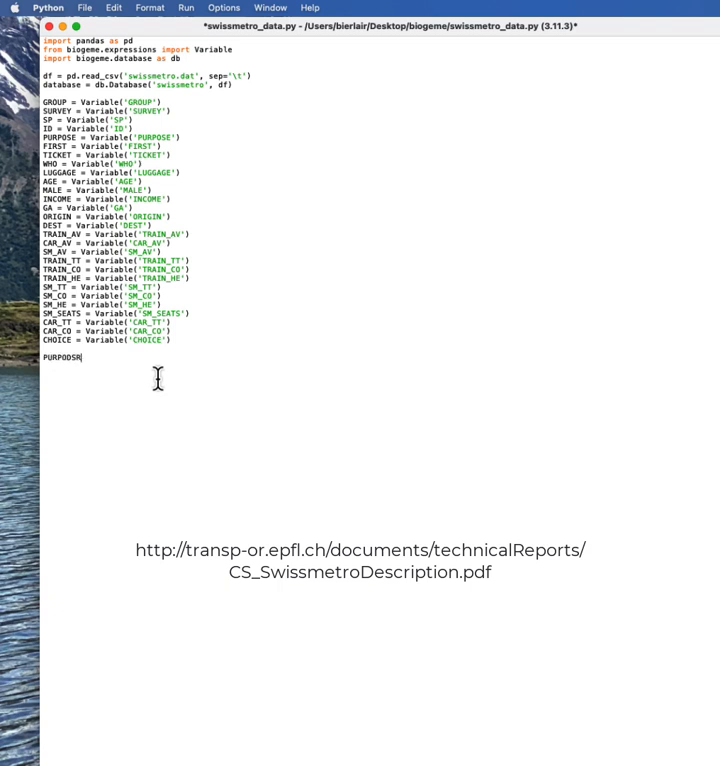
{"action": "key", "text": "Backspace"}
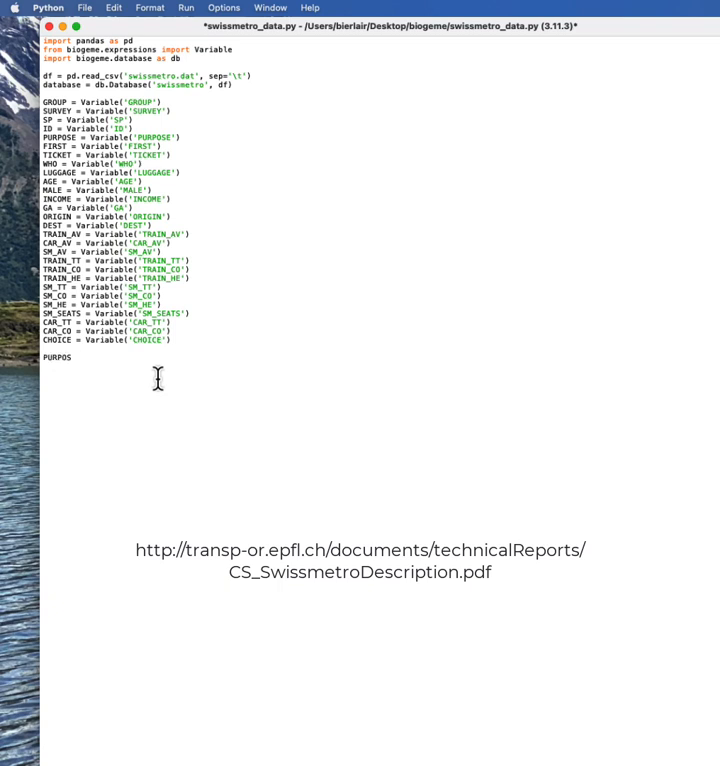
{"action": "type", "text": "E == 1"}
{"action": "type", "text": "PURPOSE =="}
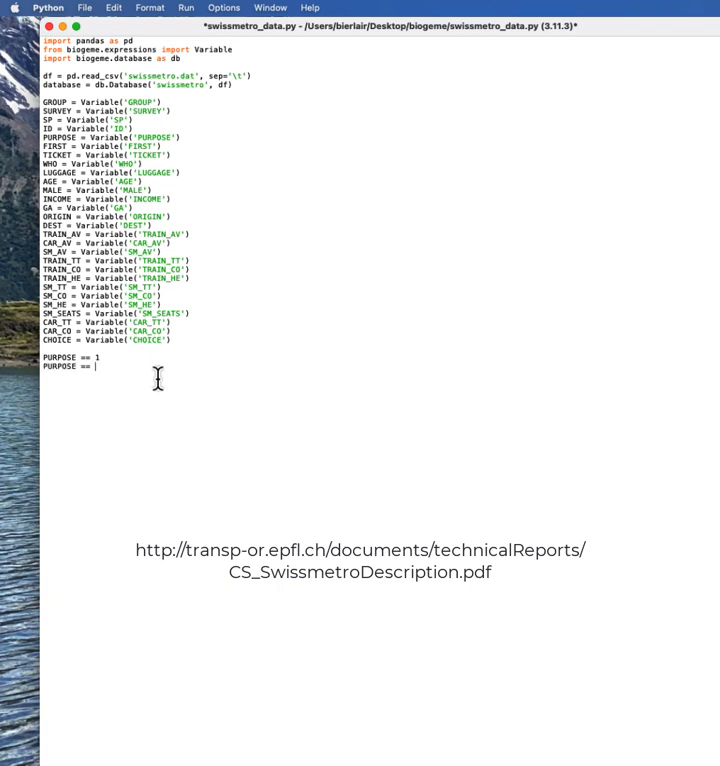
{"action": "type", "text": "3"}
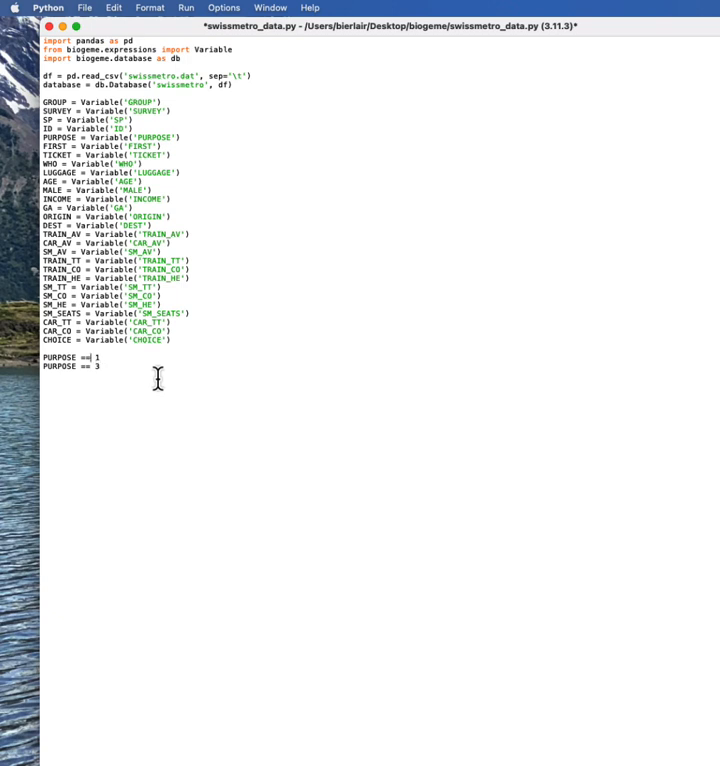
{"action": "type", "text": "!="}
{"action": "left_click", "coordinate": [101, 366]}
{"action": "type", "text": "!"}
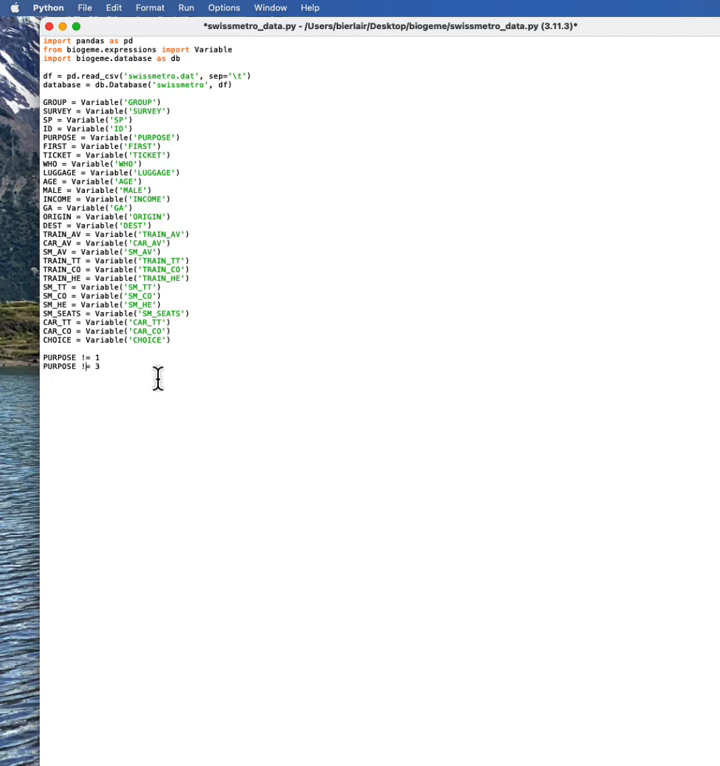
{"action": "type", "text": "="}
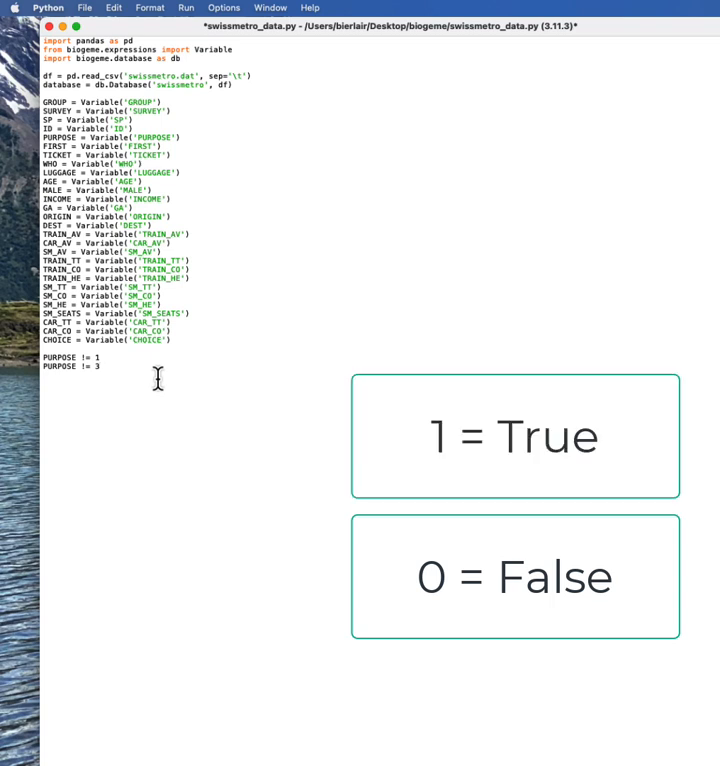
{"action": "left_click", "coordinate": [100, 365]}
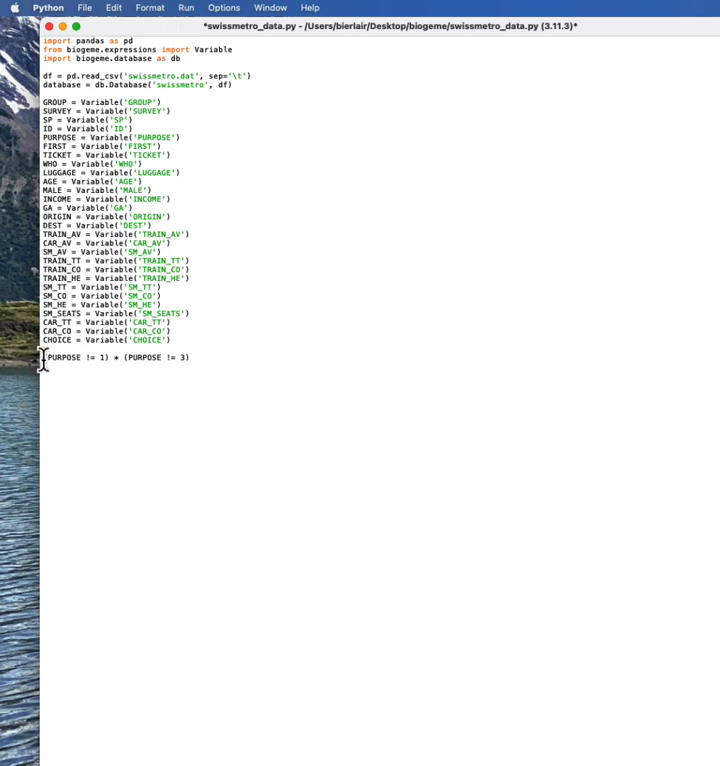
{"action": "type", "text": "exclude ="}
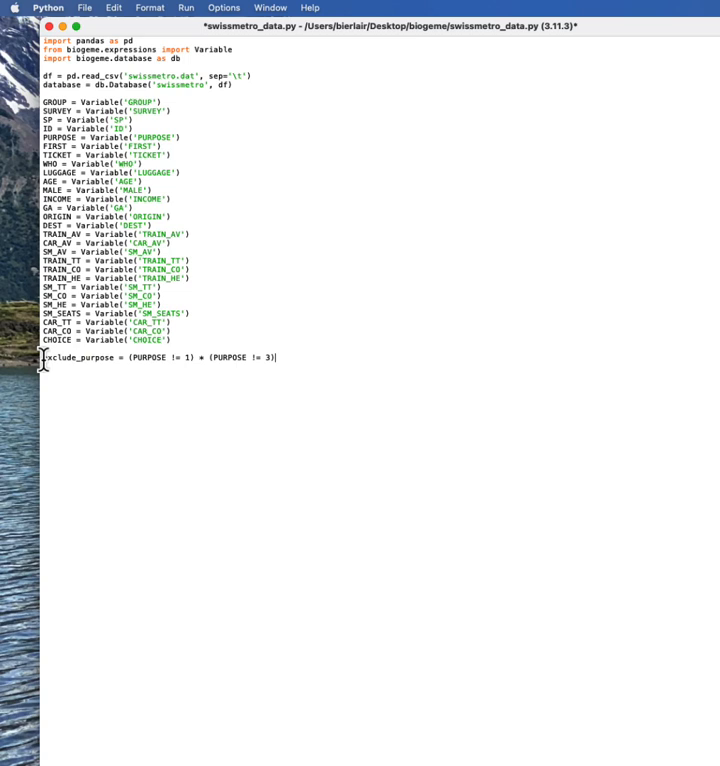
{"action": "mouse_move", "coordinate": [678, 135]}
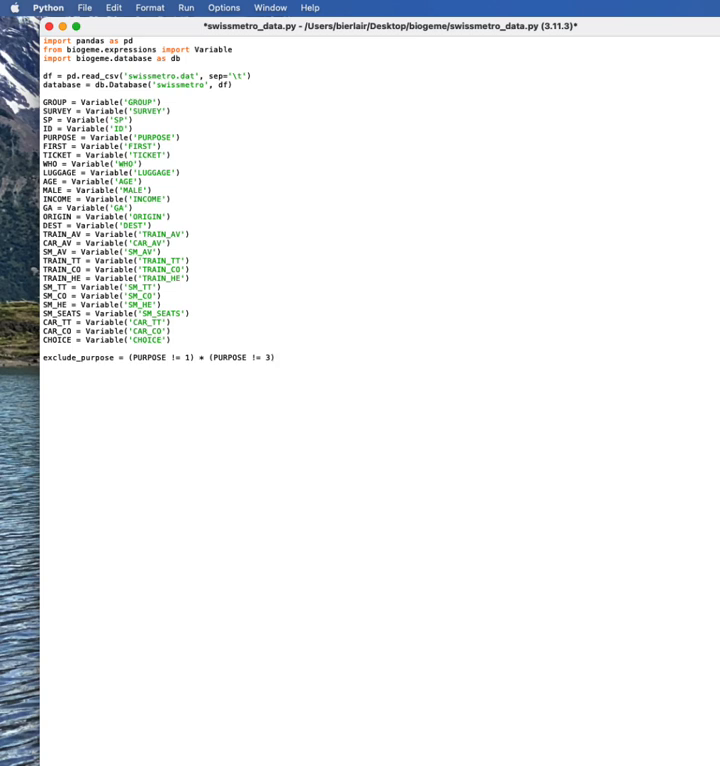
Add exclude_choice = (CHOICE == 0) on a new line below exclude_purpose.
{"action": "left_click", "coordinate": [277, 358]}
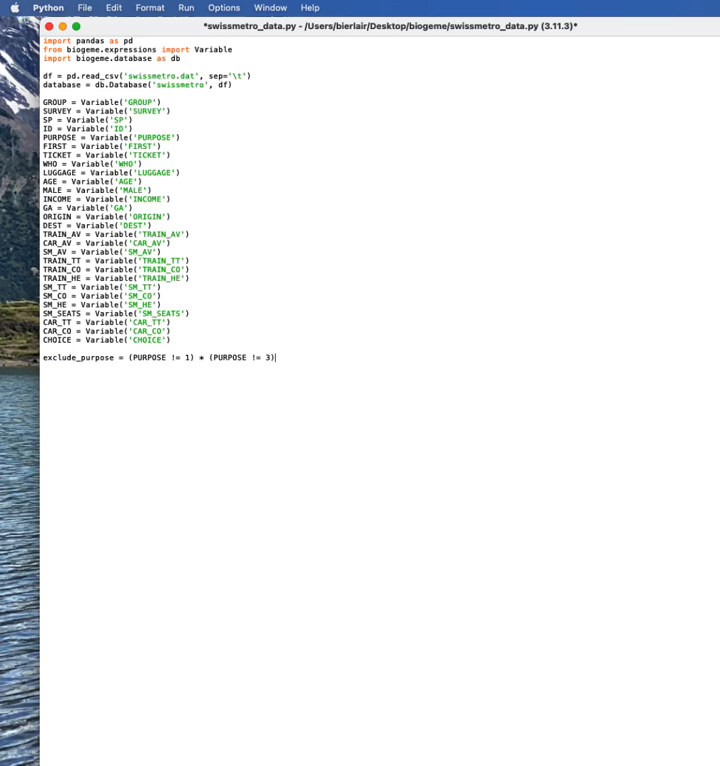
{"action": "type", "text": "exclude_ch"}
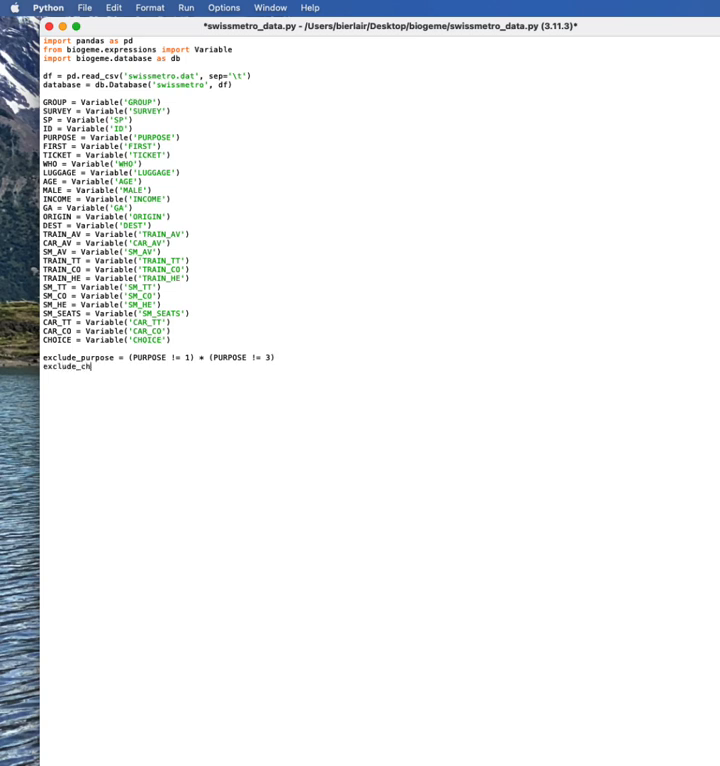
{"action": "type", "text": "oice = (C"}
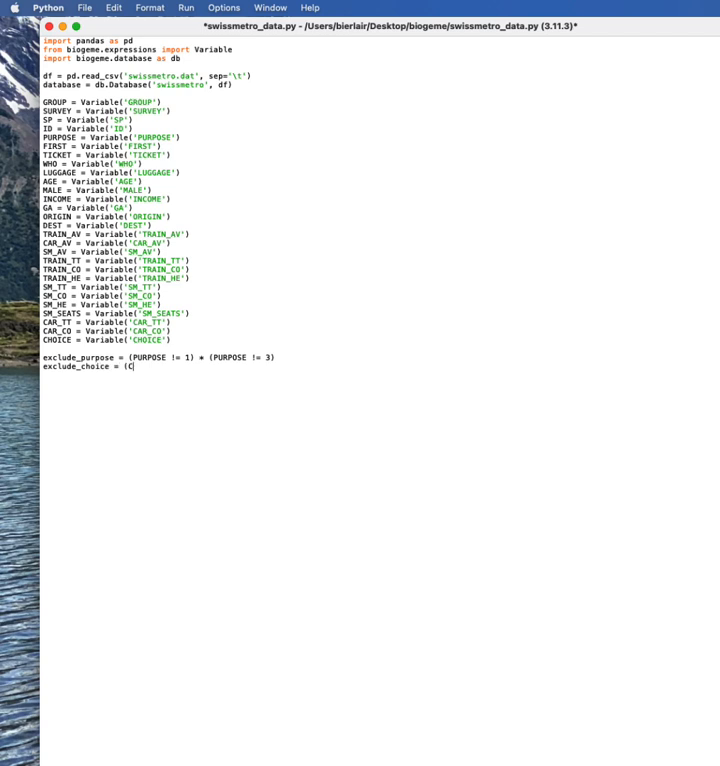
{"action": "type", "text": "HOICE"}
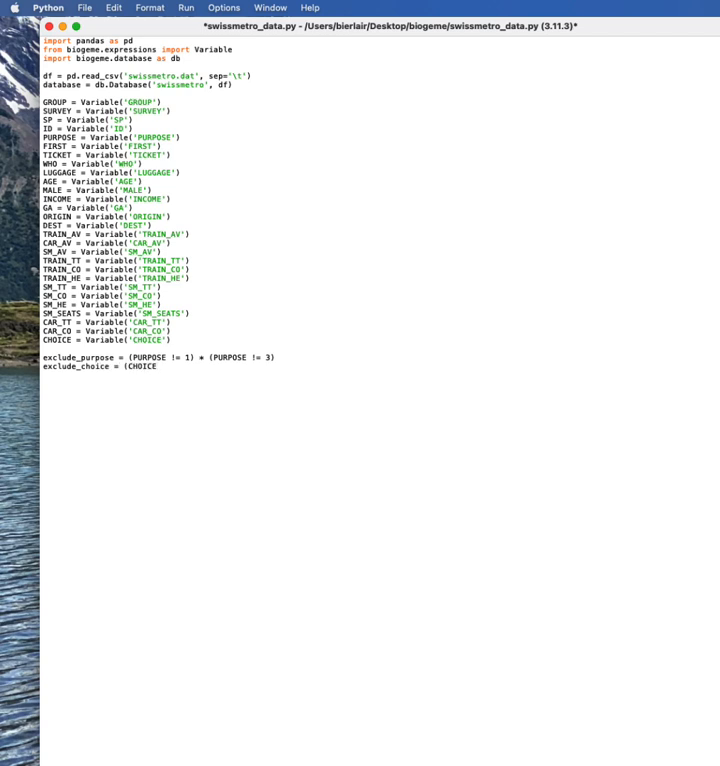
{"action": "type", "text": "CHOICE == 0)"}
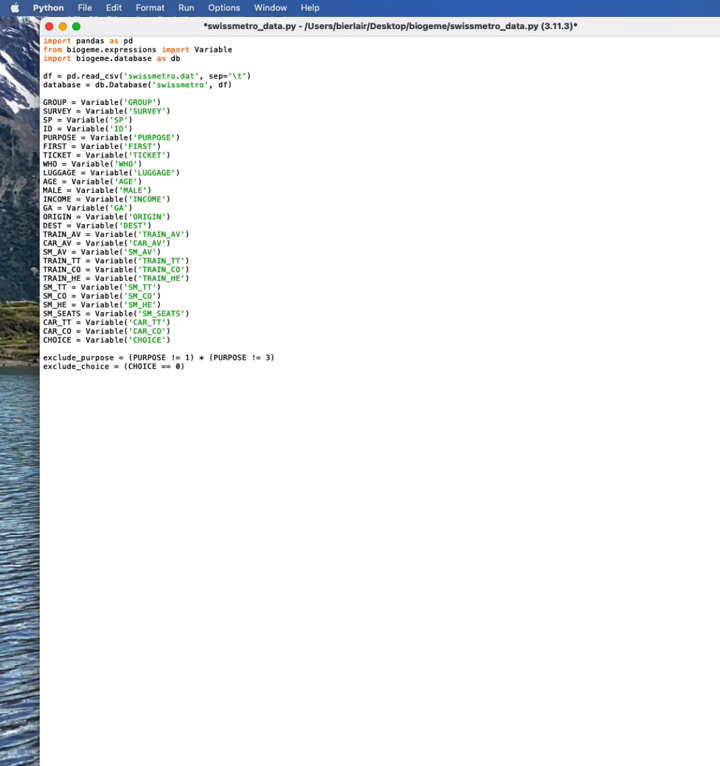
{"action": "left_click", "coordinate": [186, 361]}
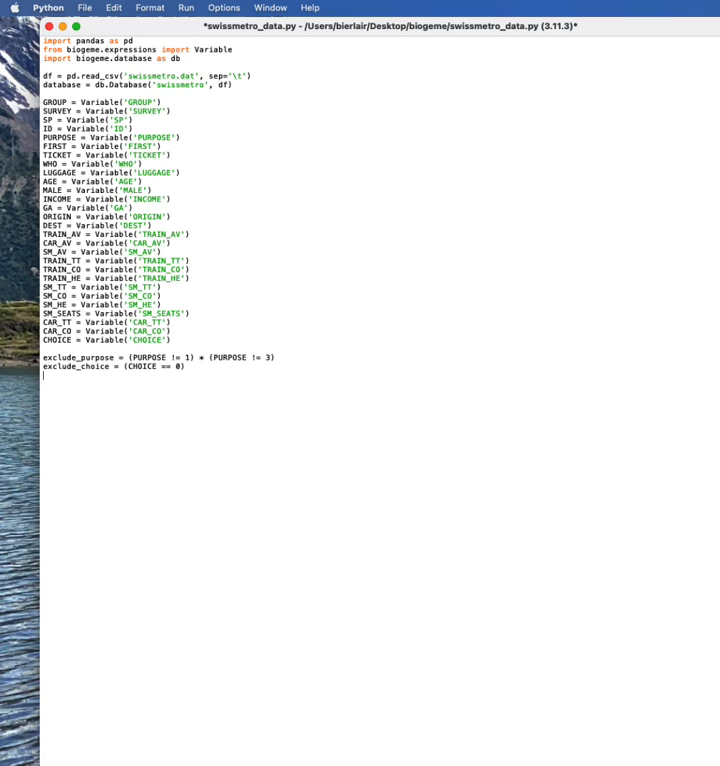
Add the line exclude = (exclude_purpose + exclude_choice) > 0.
{"action": "type", "text": "exclude = exclude"}
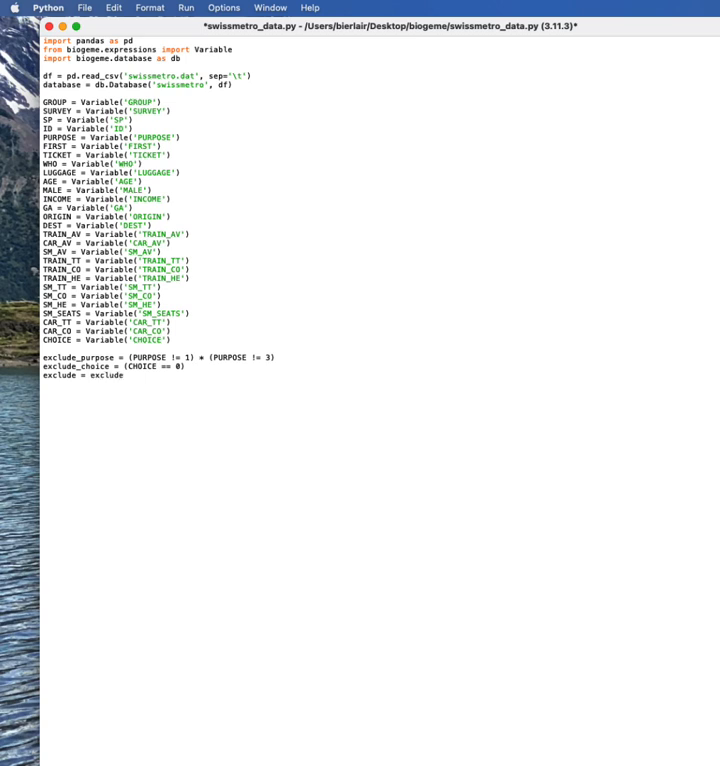
{"action": "type", "text": "_purpose"}
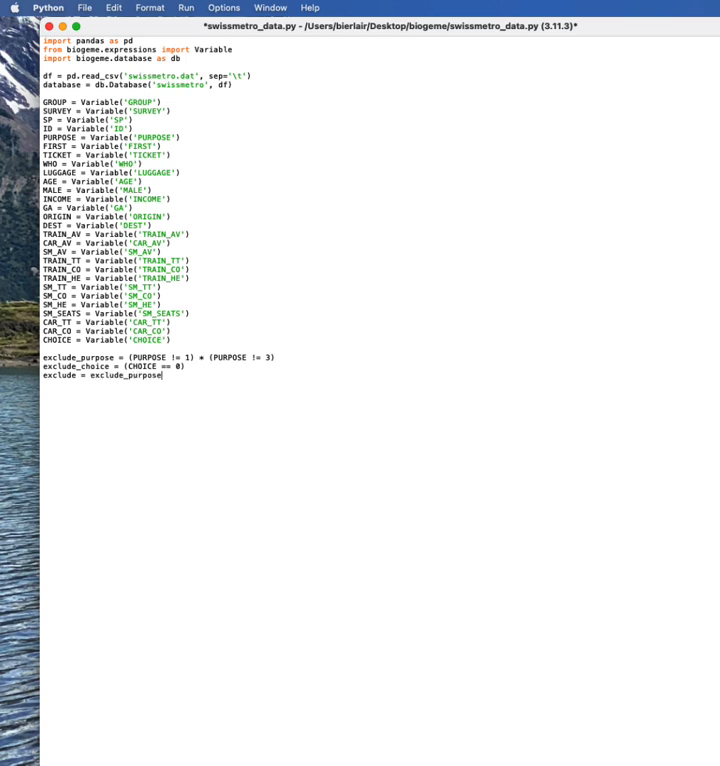
{"action": "type", "text": "+ exclude_"}
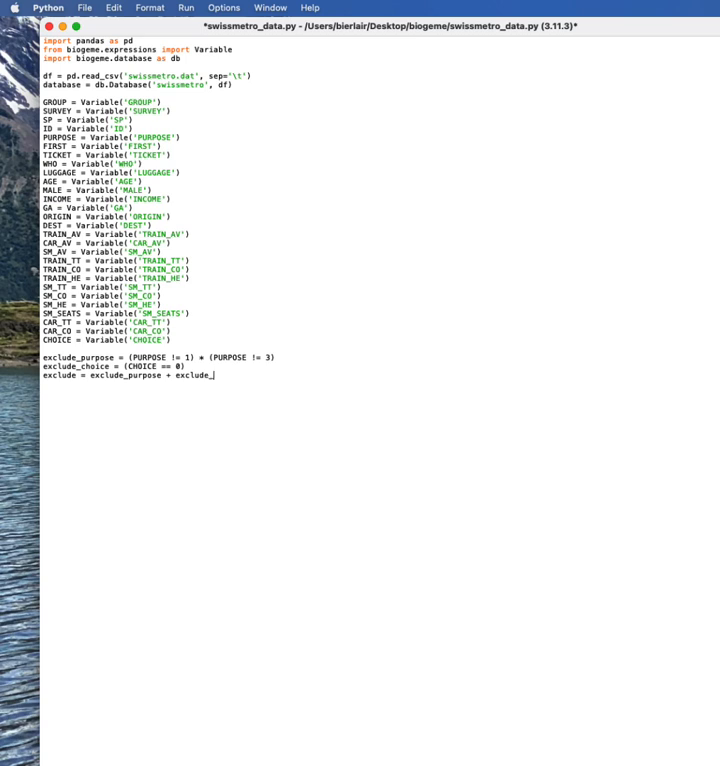
{"action": "type", "text": "choice"}
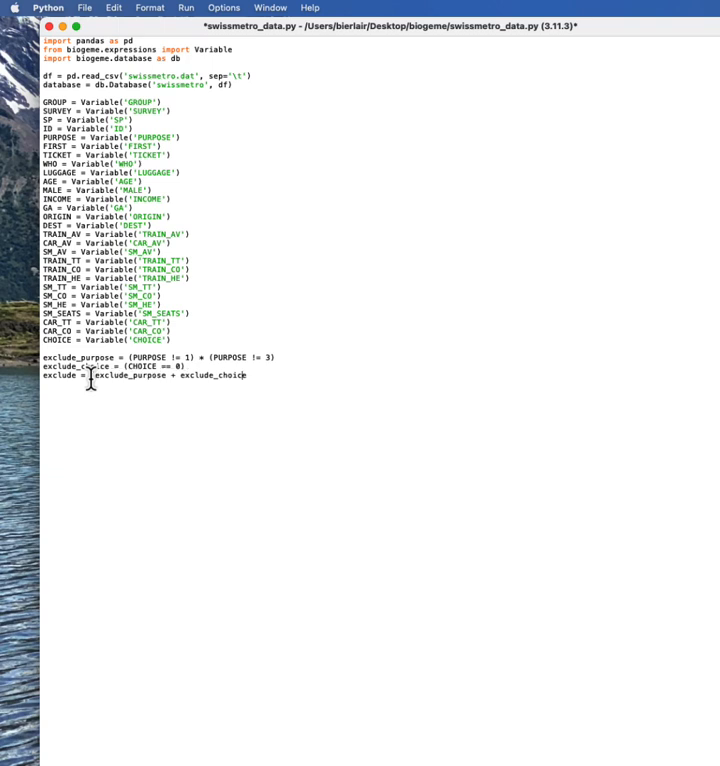
{"action": "type", "text": "> 0"}
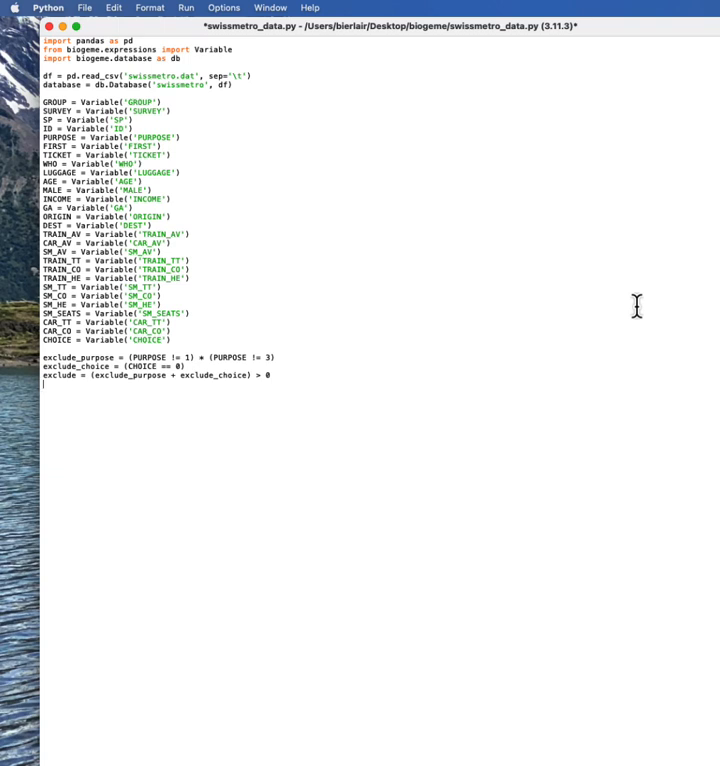
Add database.remove(exclude) to drop the excluded observations.
{"action": "type", "text": "data"}
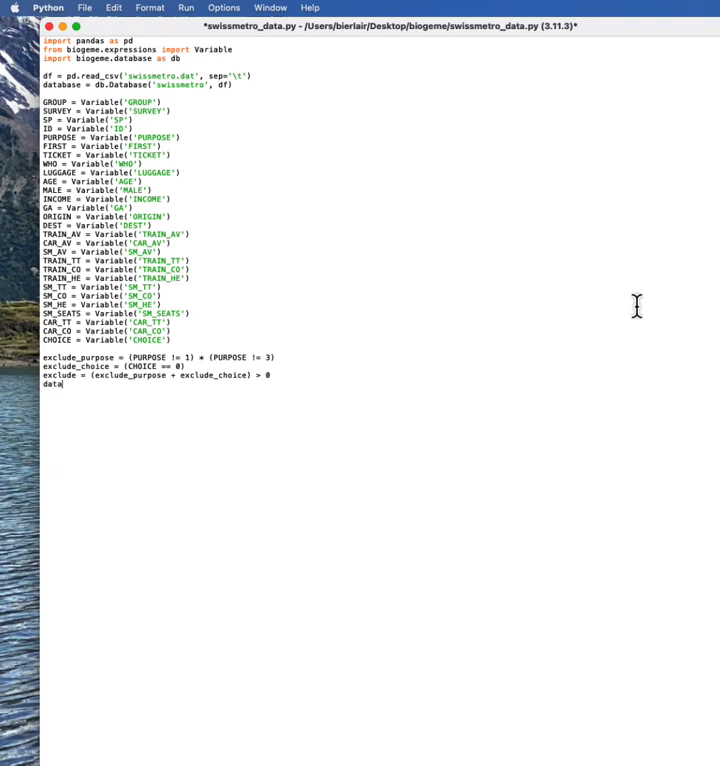
{"action": "type", "text": "tba"}
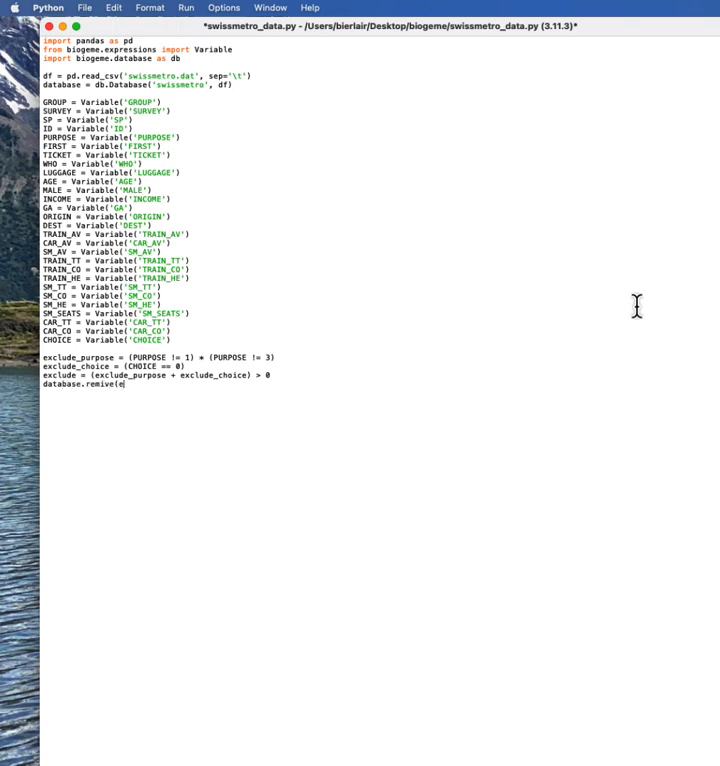
{"action": "type", "text": "xclude)"}
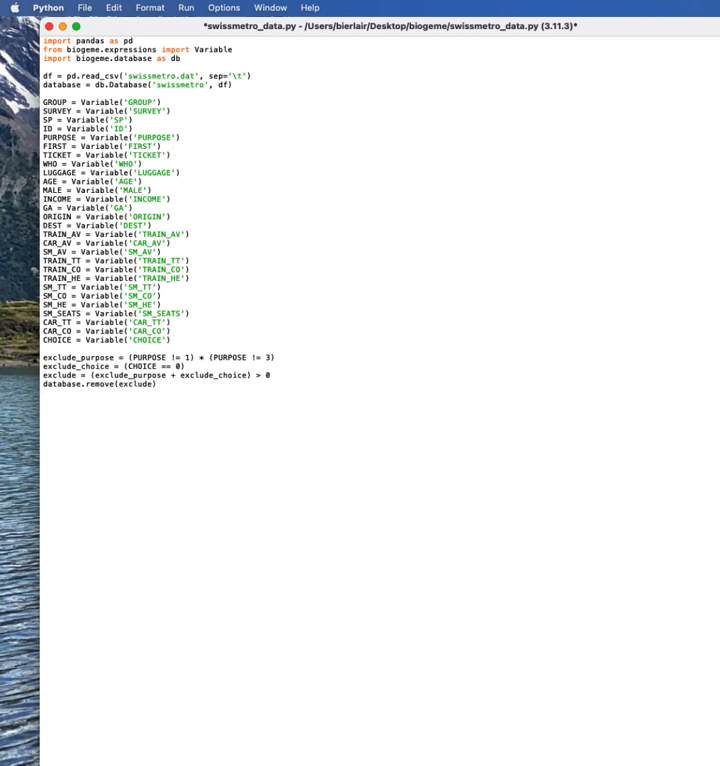
Define TRAIN_COST and SM_COST with database.DefineVariable as TRAIN_CO and SM_CO times (GA == 0).
{"action": "left_click", "coordinate": [44, 403]}
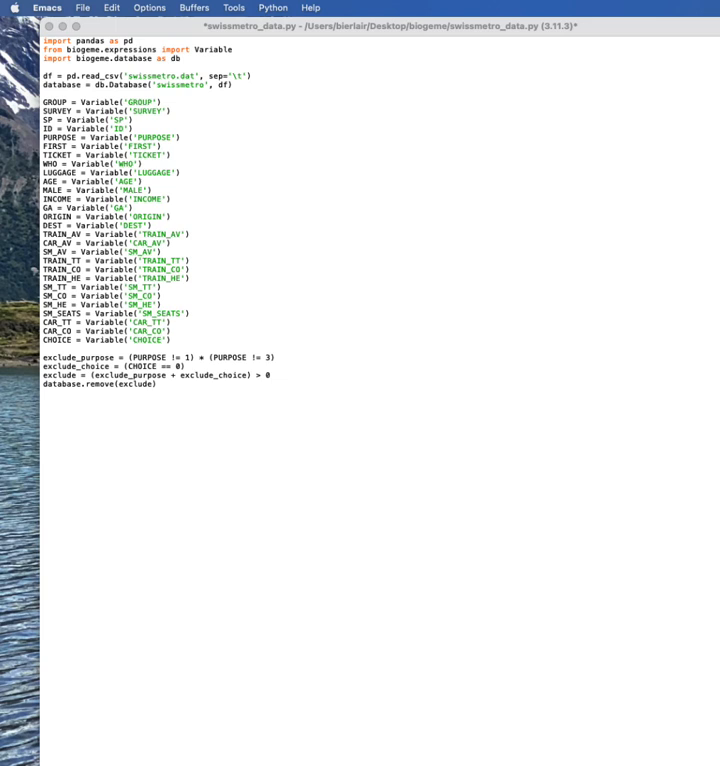
{"action": "mouse_move", "coordinate": [182, 291]}
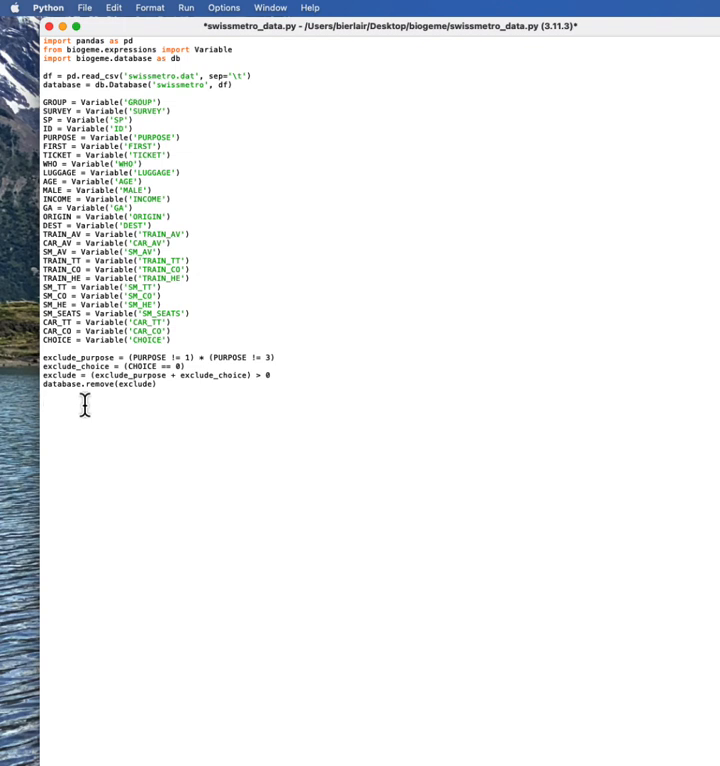
{"action": "type", "text": "TRAIN_COST"}
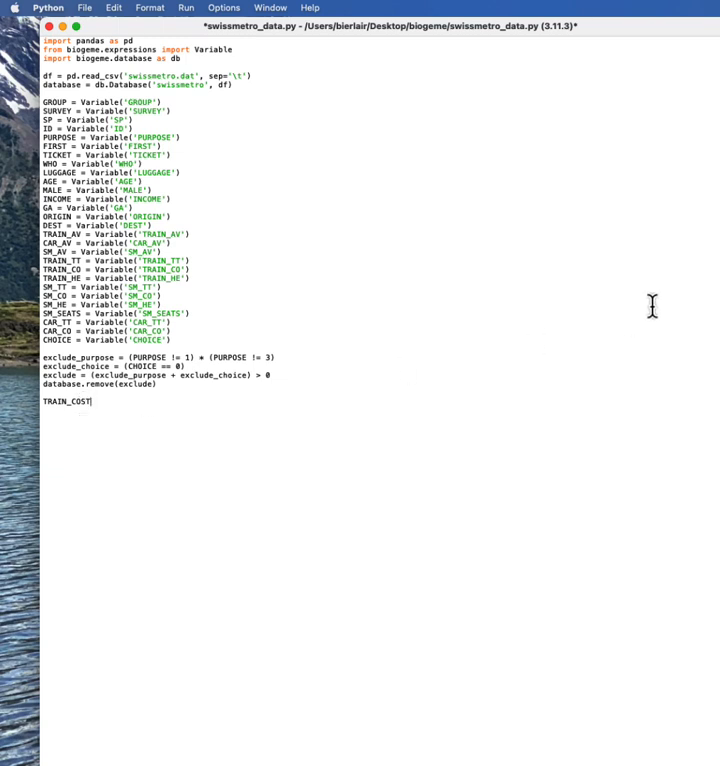
{"action": "type", "text": "= da"}
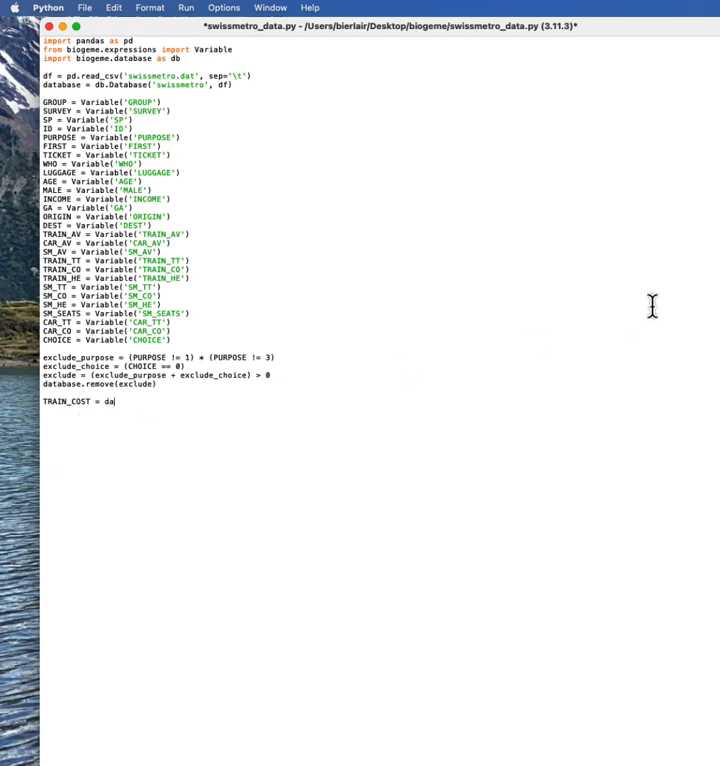
{"action": "type", "text": "tabase"}
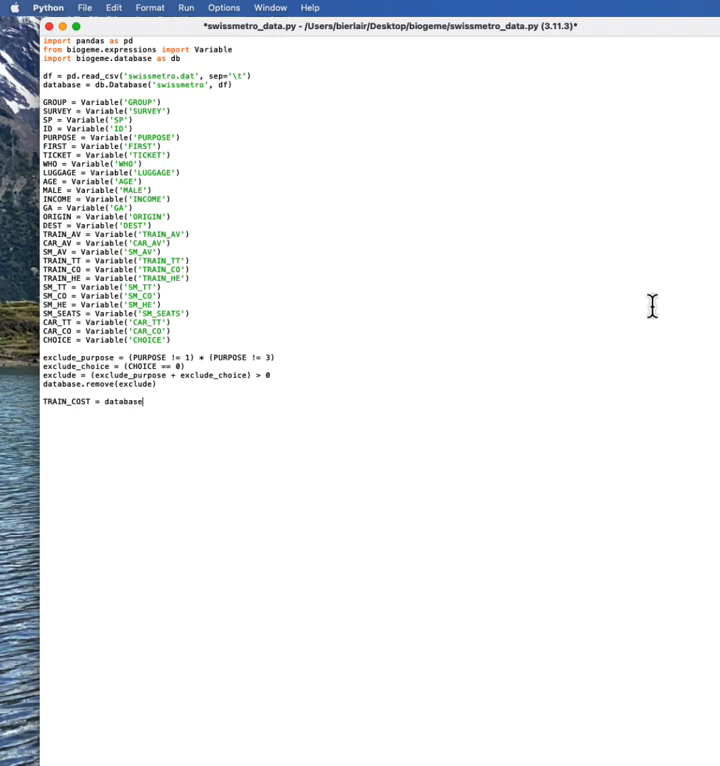
{"action": "type", "text": ".Defin"}
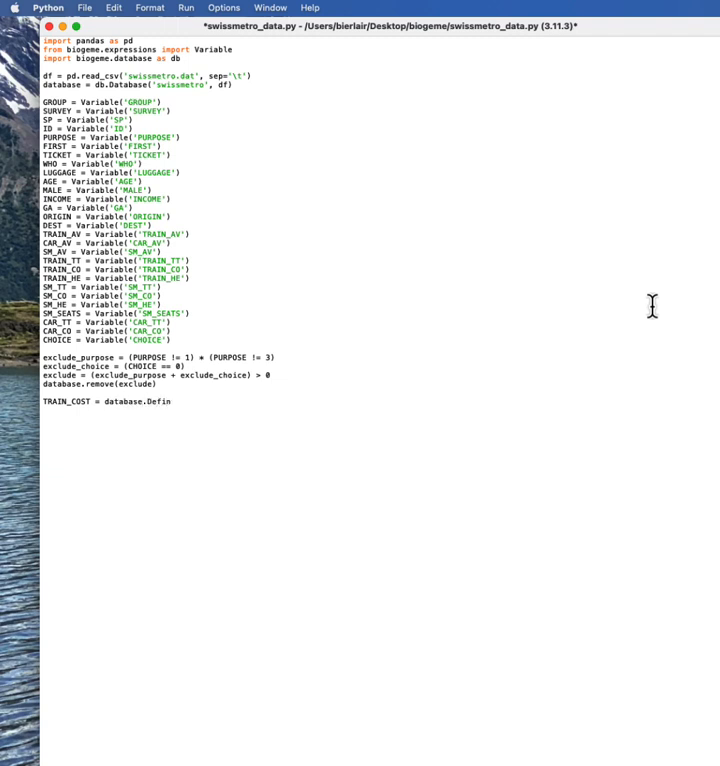
{"action": "type", "text": "eVariable"}
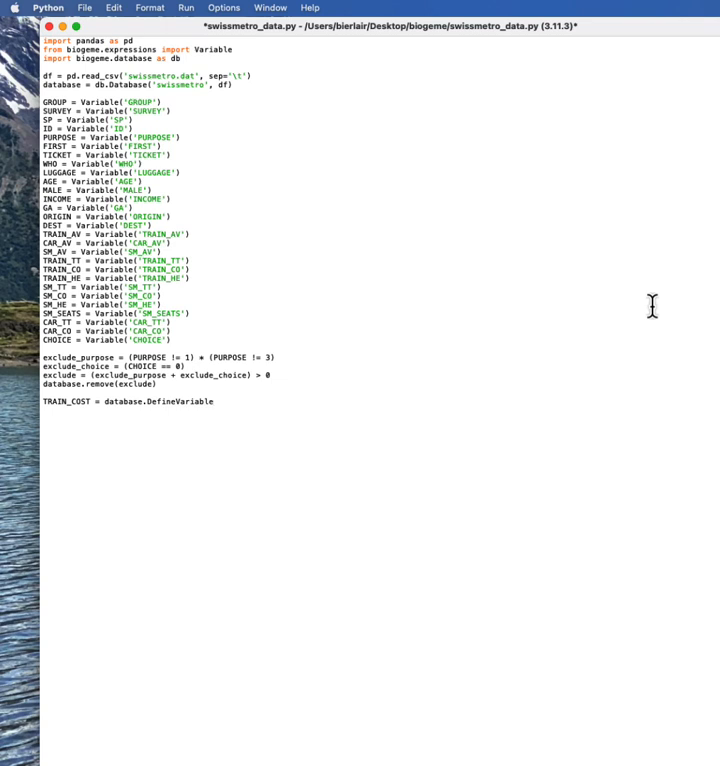
{"action": "type", "text": "("}
{"action": "type", "text": "'TRAIN_COST"}
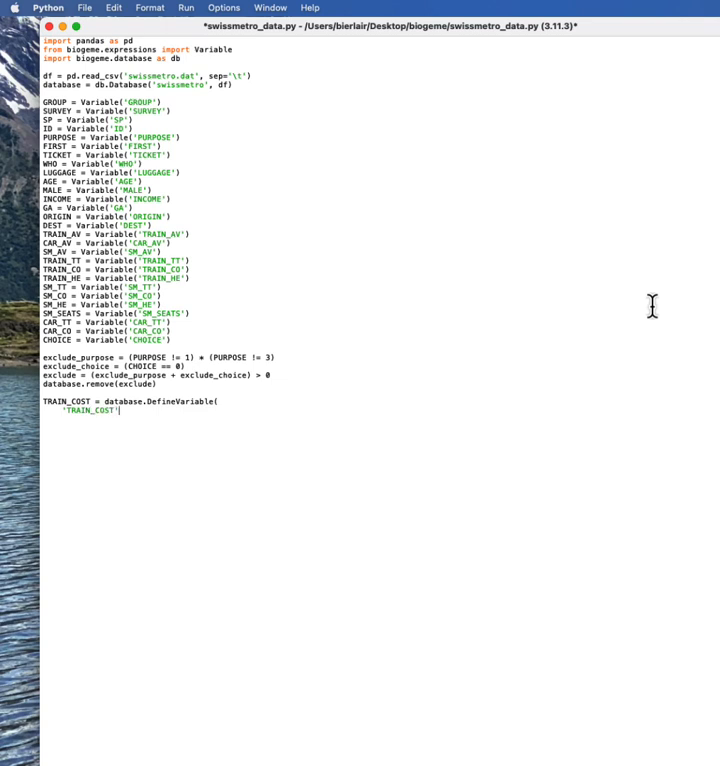
{"action": "type", "text": ","}
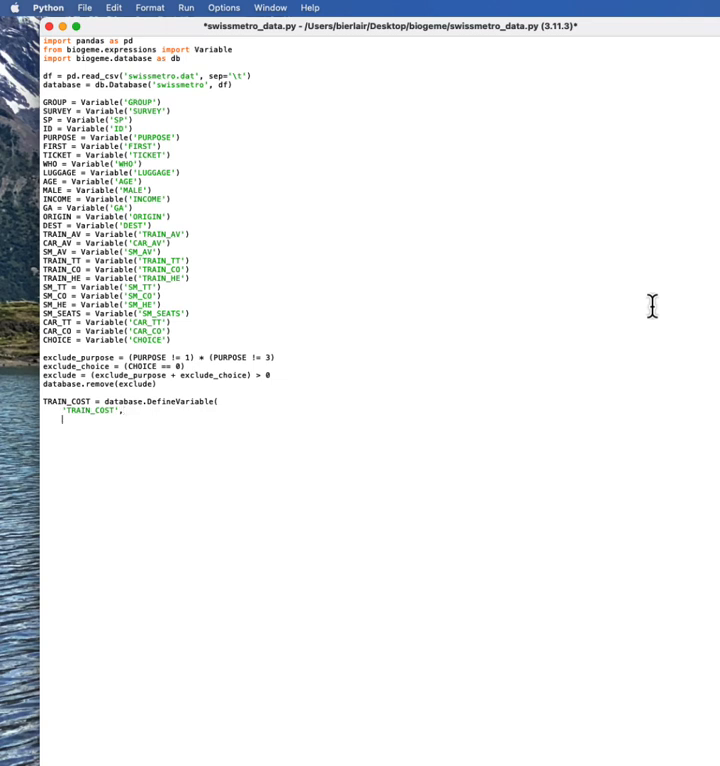
{"action": "type", "text": "TRAIN_CO"}
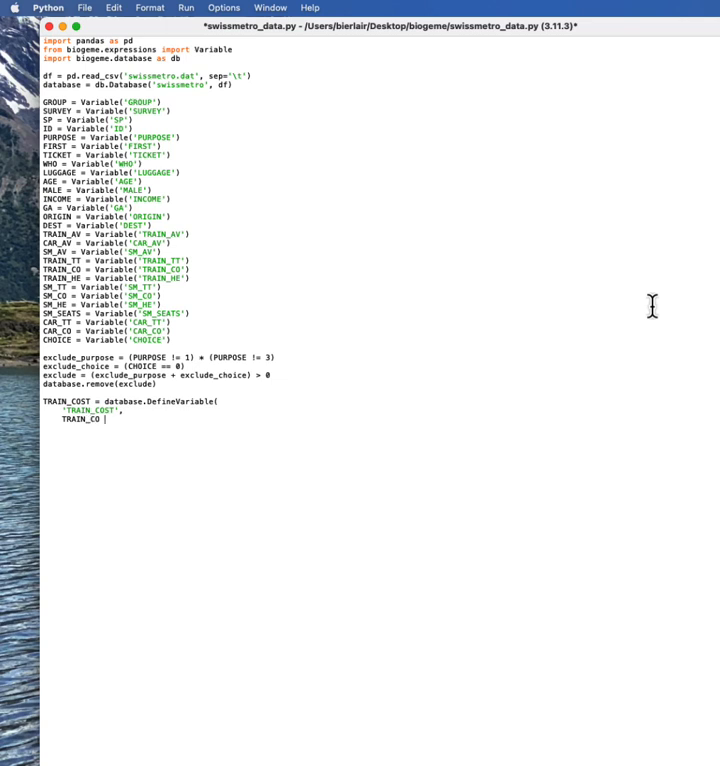
{"action": "type", "text": "* (G"}
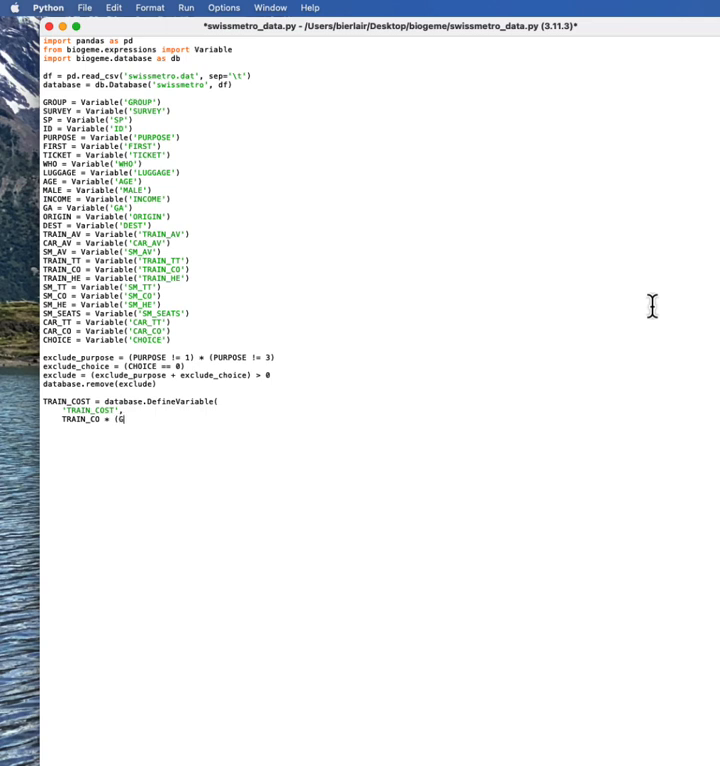
{"action": "type", "text": "A =="}
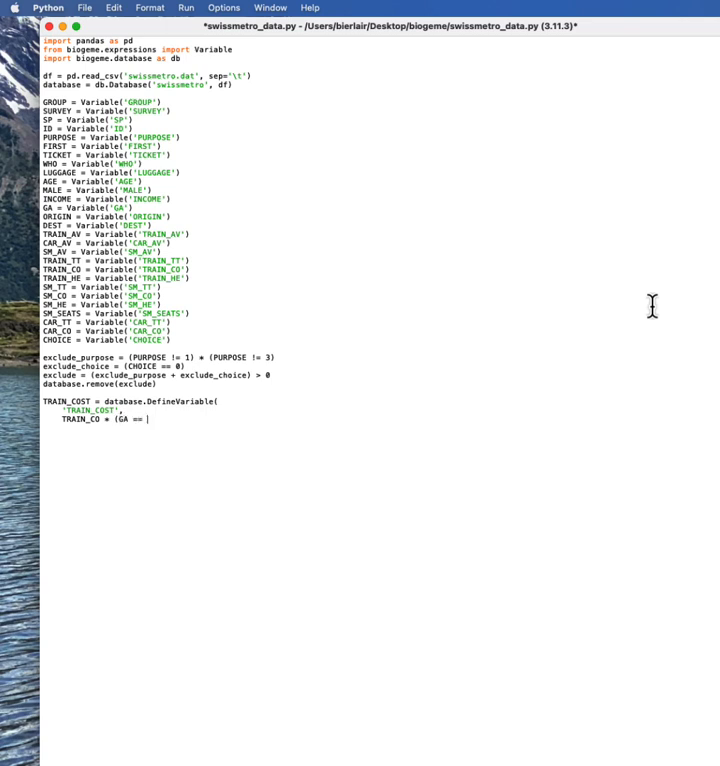
{"action": "type", "text": "0)"}
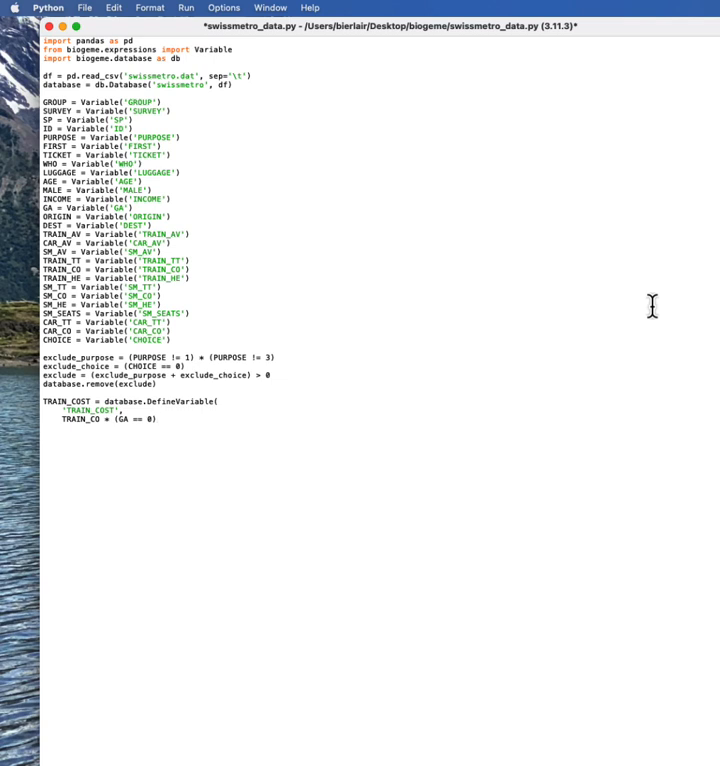
{"action": "left_click", "coordinate": [156, 419]}
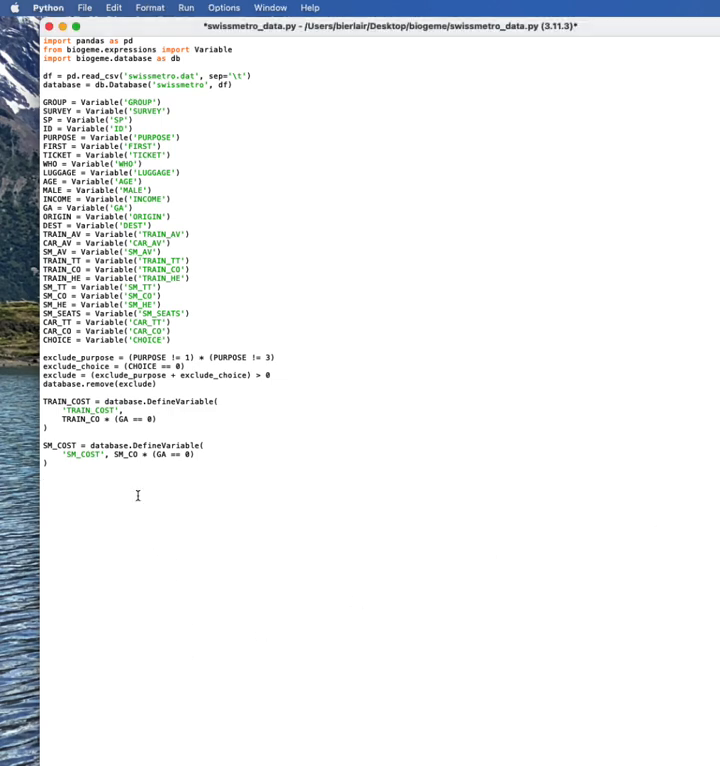
Begin TRAIN_TT_SCALED = database.DefineVariable('TRAIN_TT_SCALED', ...) in the script.
{"action": "type", "text": "TRAIN_TT_SCALED"}
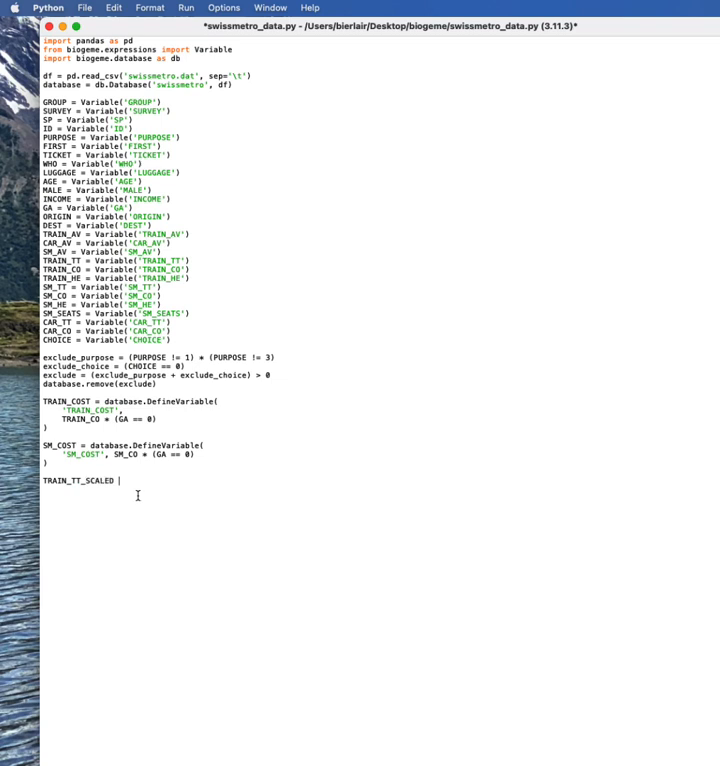
{"action": "type", "text": "= database"}
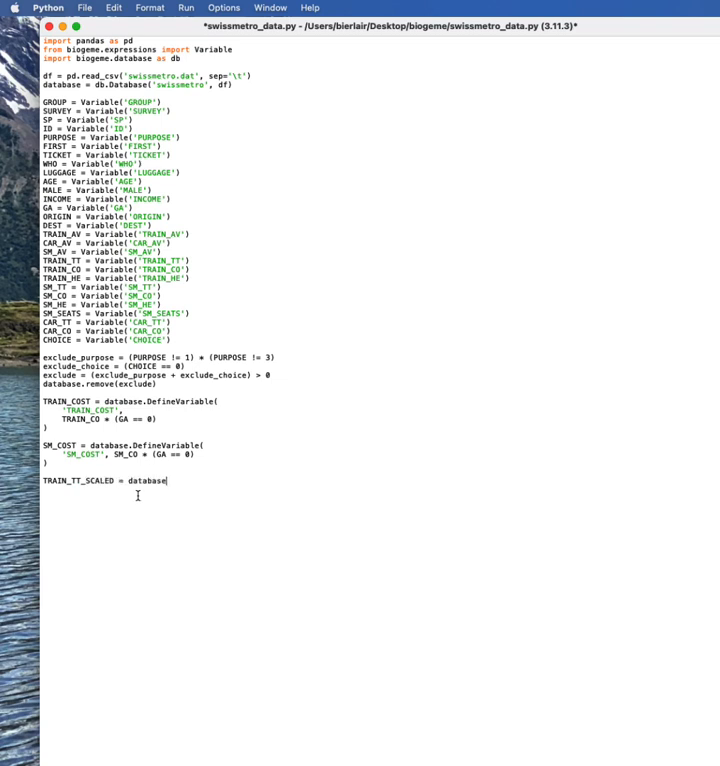
{"action": "type", "text": ".DefineVariable("}
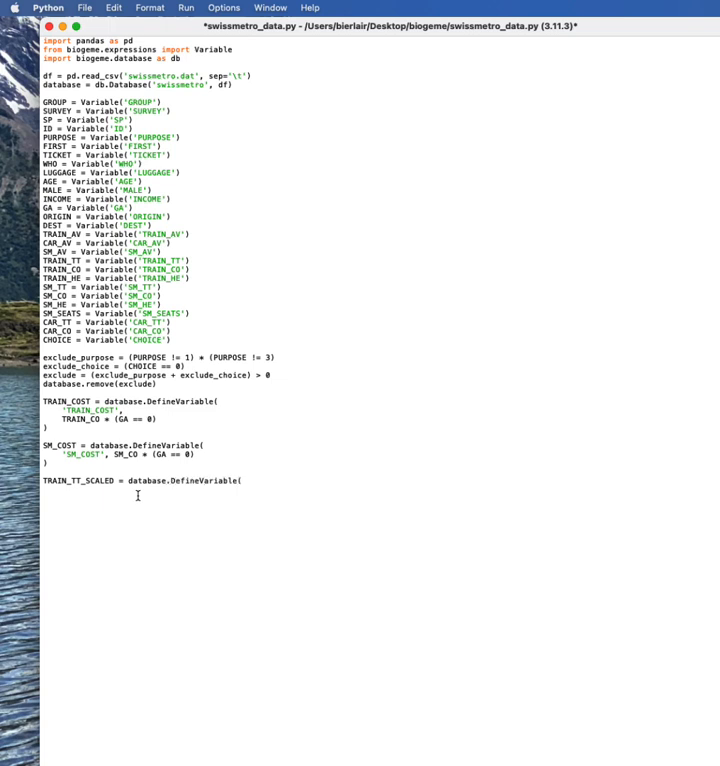
{"action": "type", "text": "'TRAI"}
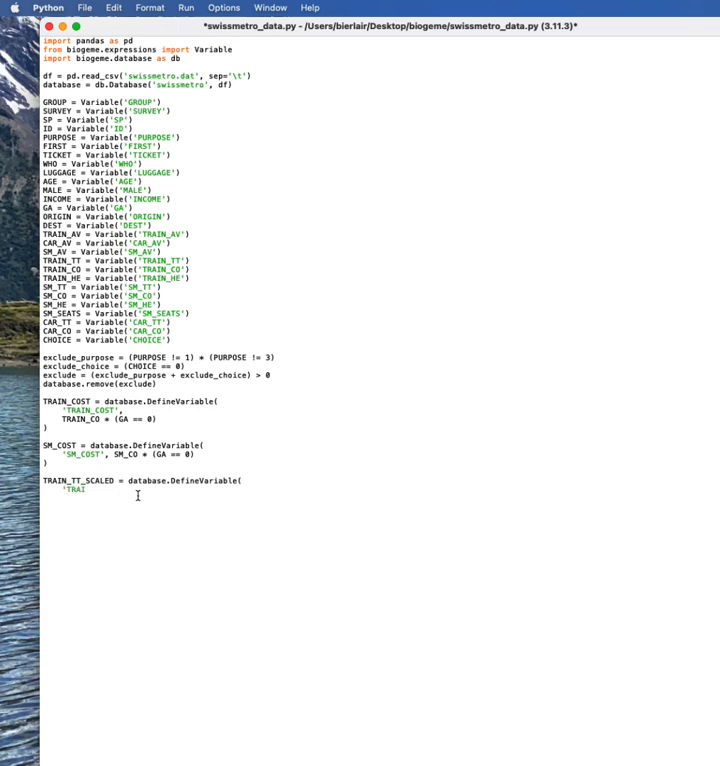
{"action": "type", "text": "N_TT_SCL"}
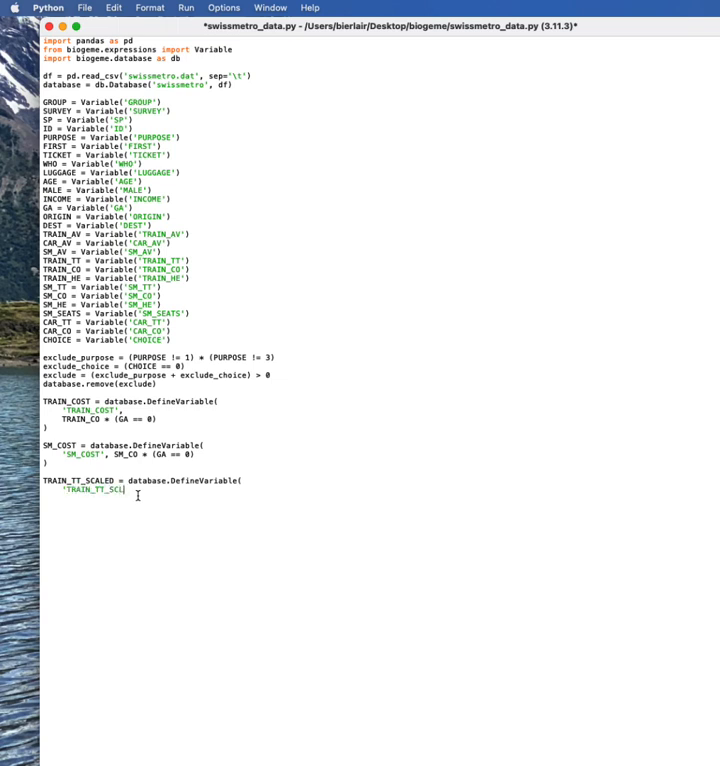
{"action": "type", "text": "ED"}
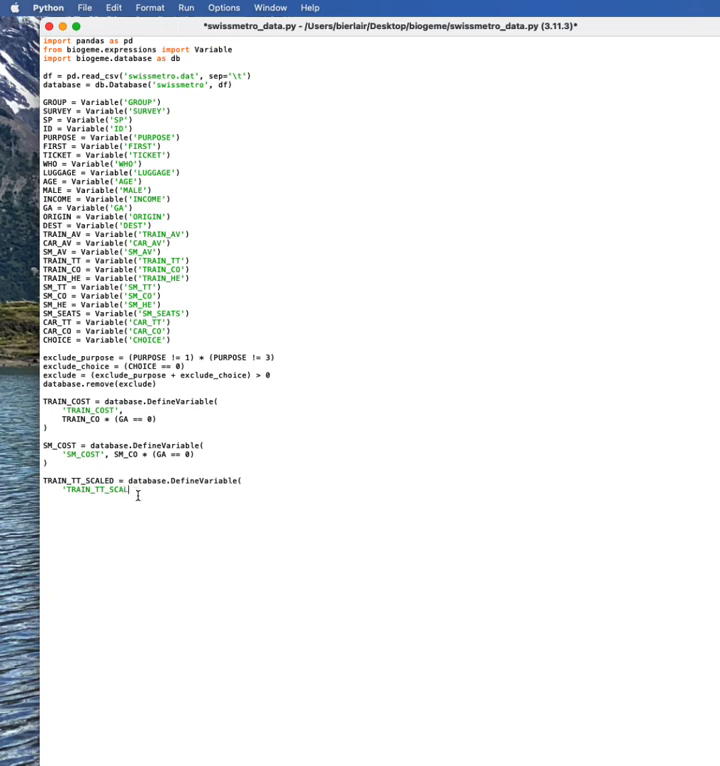
{"action": "type", "text": "ED"}
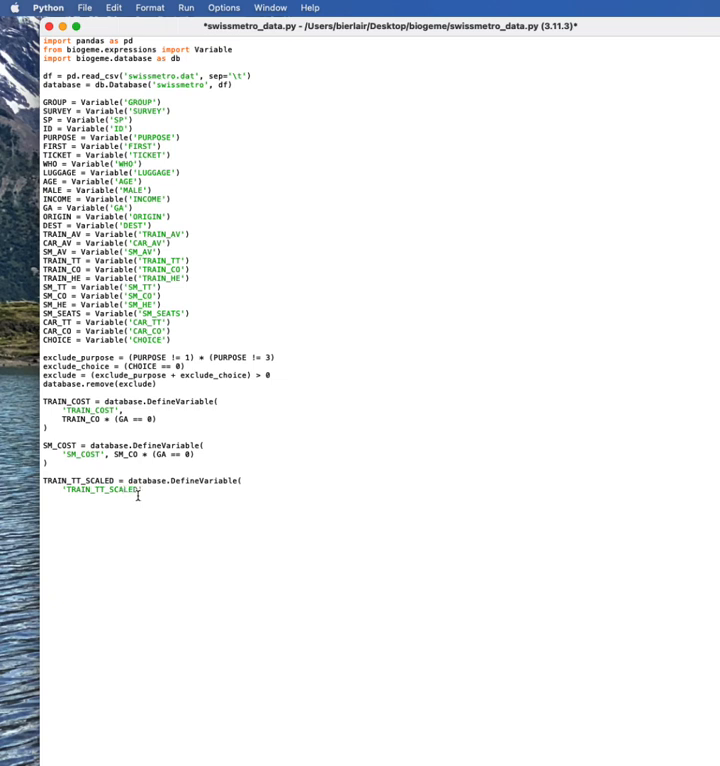
{"action": "type", "text": ","}
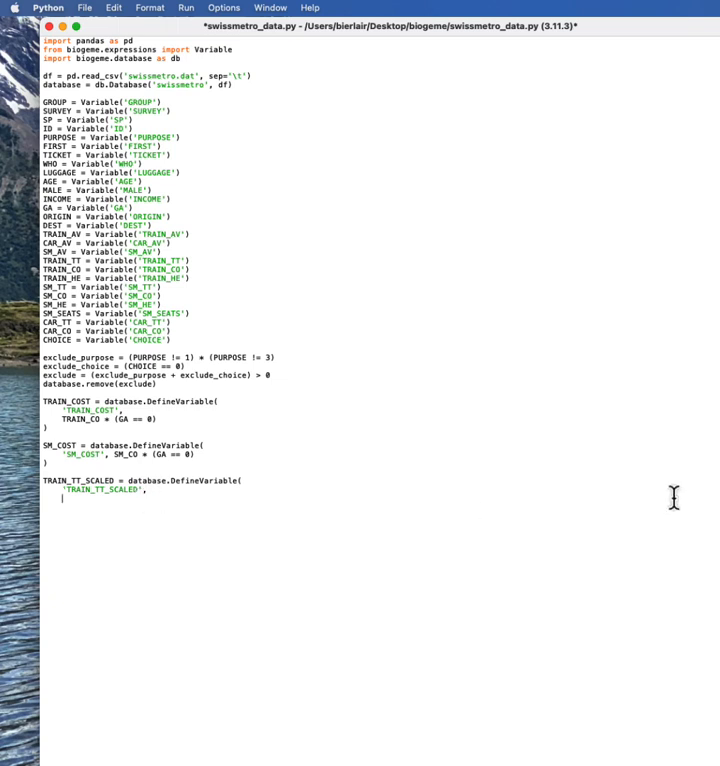
{"action": "type", "text": "TRAIN_TT / 100"}
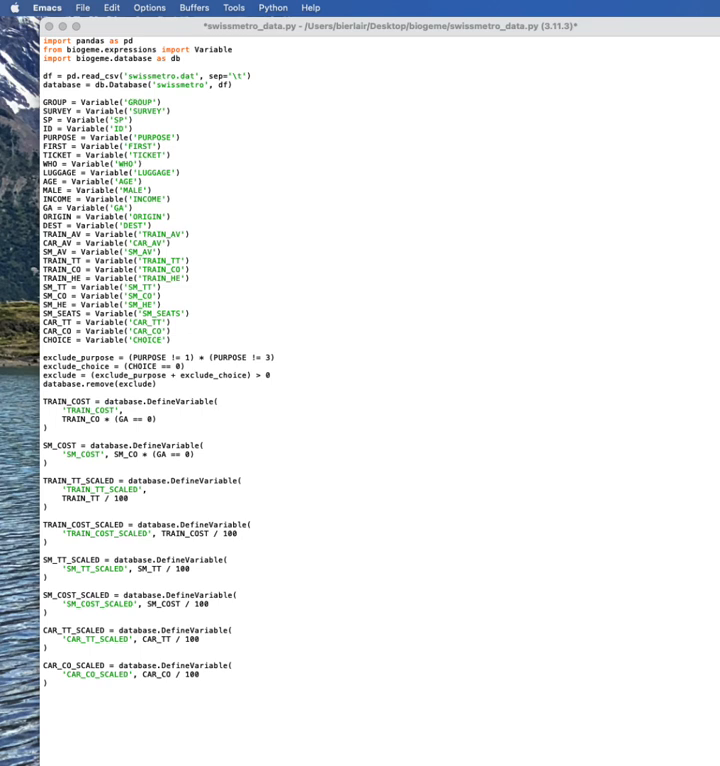
{"action": "mouse_move", "coordinate": [500, 398]}
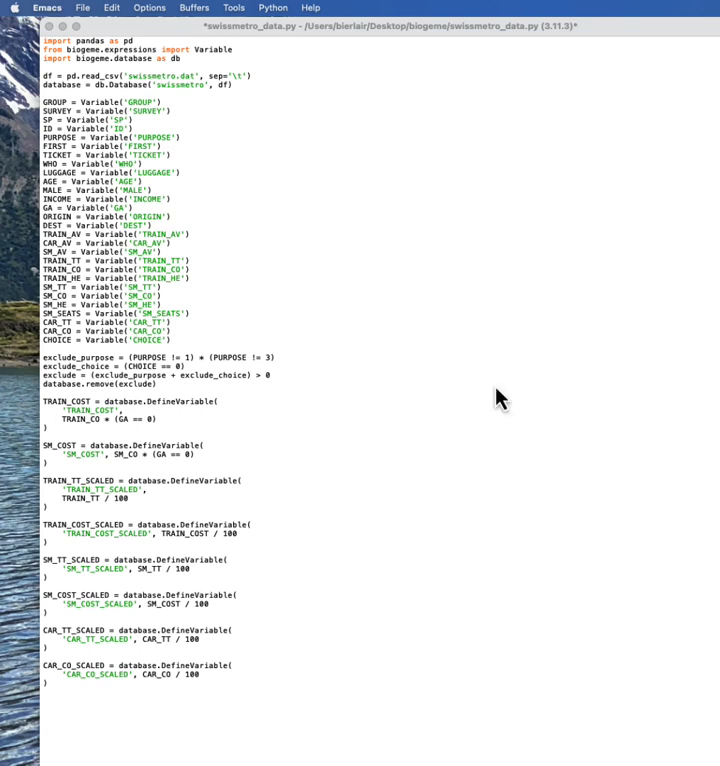
Complete the six scaled variables divided by 100 and start CAR_AV_SP = database.DefineVariable(.
{"action": "type", "text": "CAR_AV_SP = database.DefineVariable("}
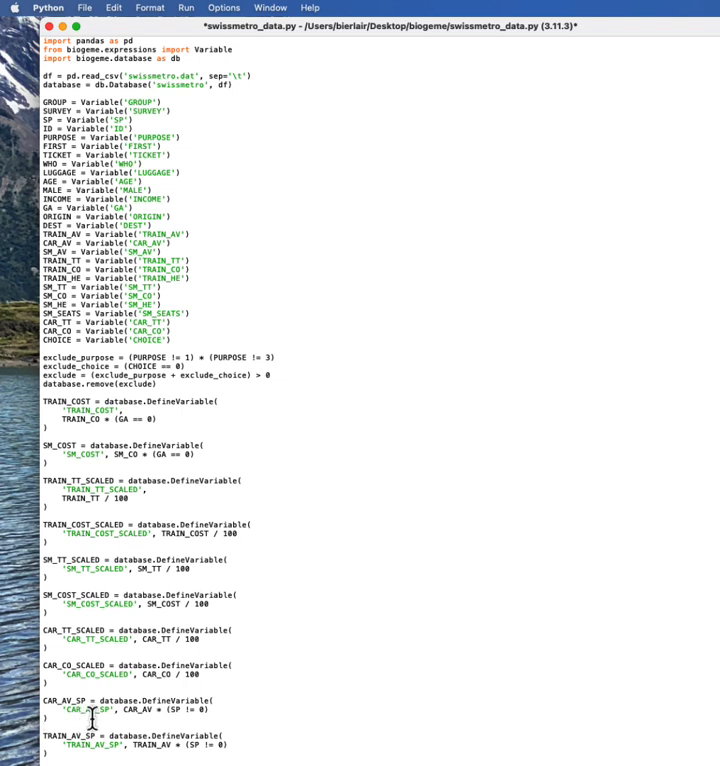
Finish CAR_AV_SP and TRAIN_AV_SP using (SP != 0) and save swissmetro_data.py.
{"action": "double_click", "coordinate": [69, 709]}
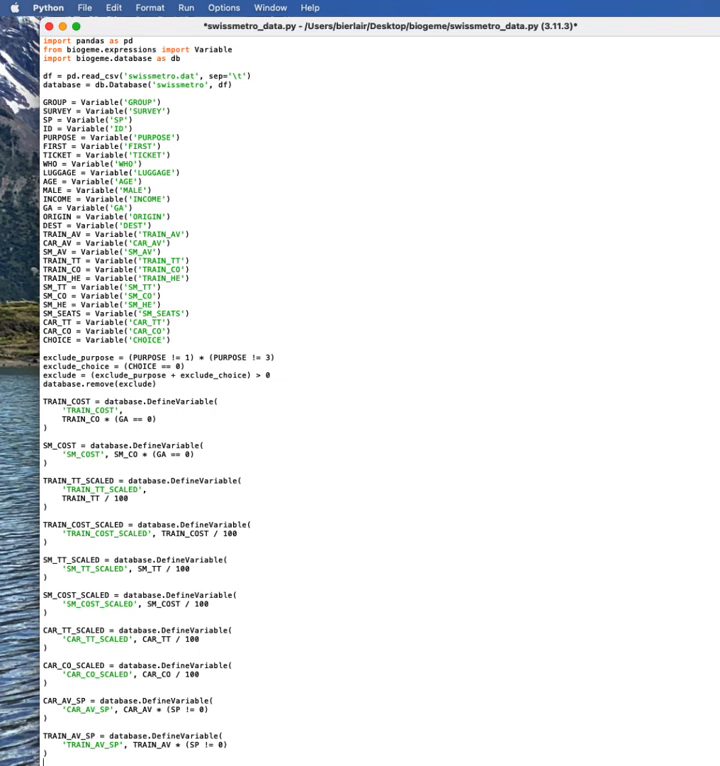
{"action": "key", "text": "cmd+s"}
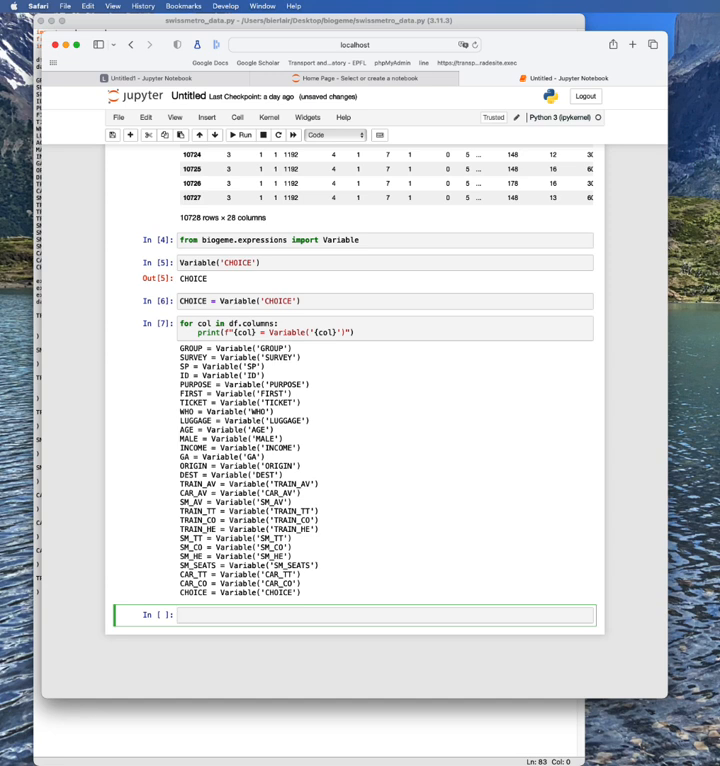
Import and display TRAIN_TT_SCALED from swissmetro_data, then start importing database.
{"action": "type", "text": "from"}
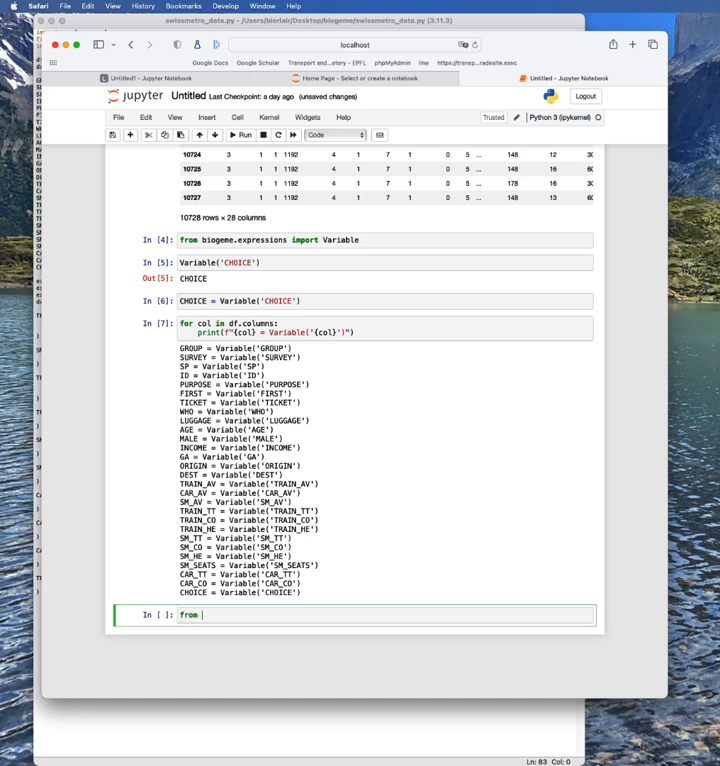
{"action": "type", "text": "swissmetro"}
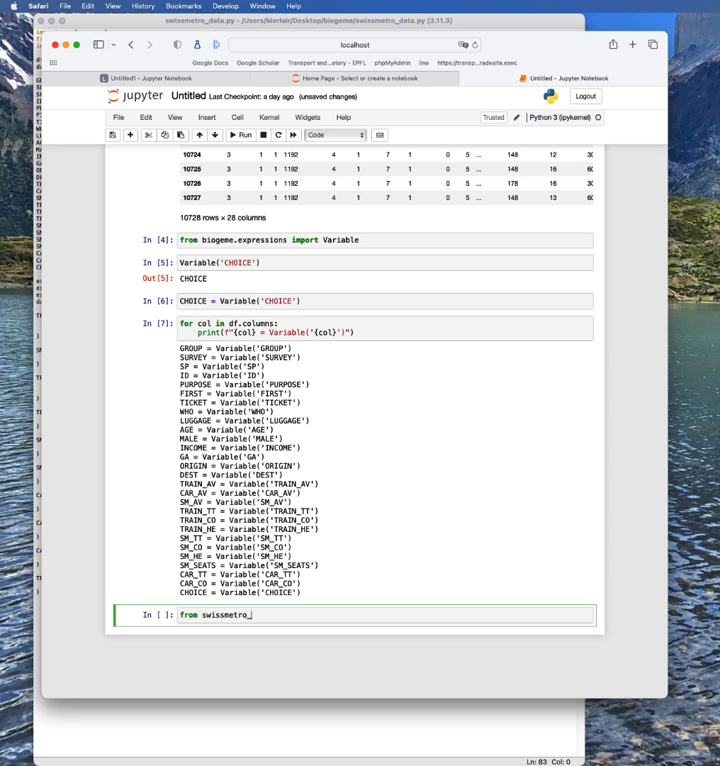
{"action": "type", "text": "_data import"}
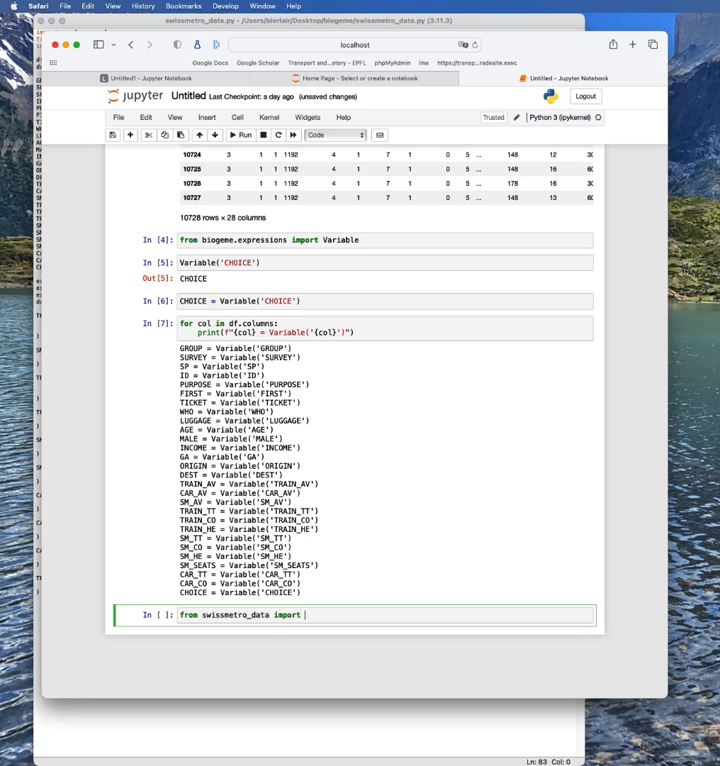
{"action": "type", "text": "TRAIN_TT_SCALED"}
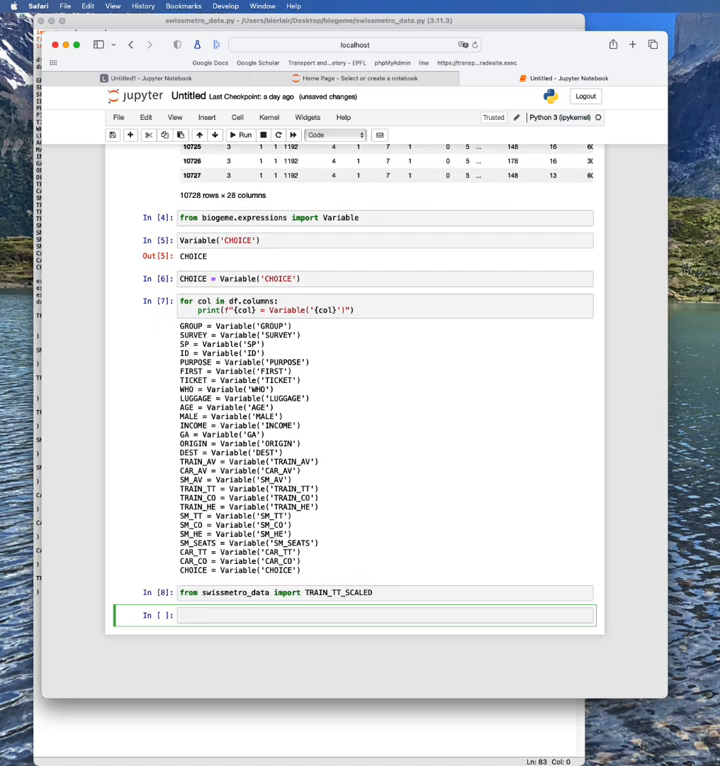
{"action": "type", "text": "TRAIN_TT_SCALED"}
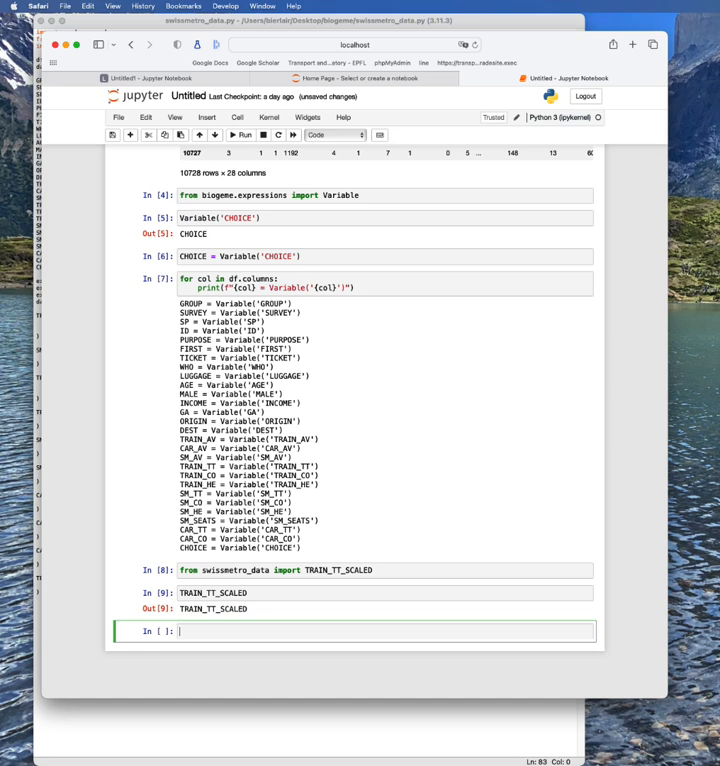
{"action": "type", "text": "f"}
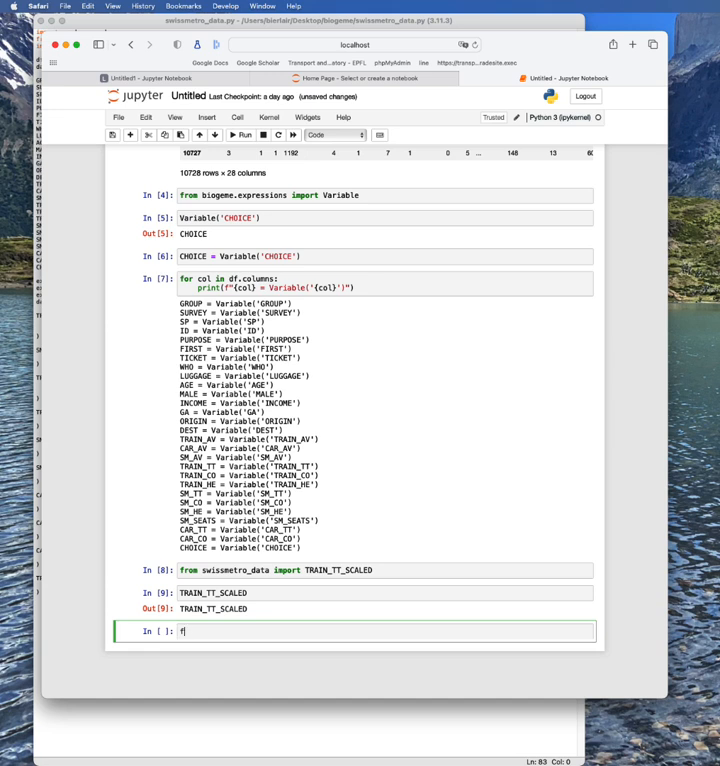
{"action": "type", "text": "rom swissmetro_data import"}
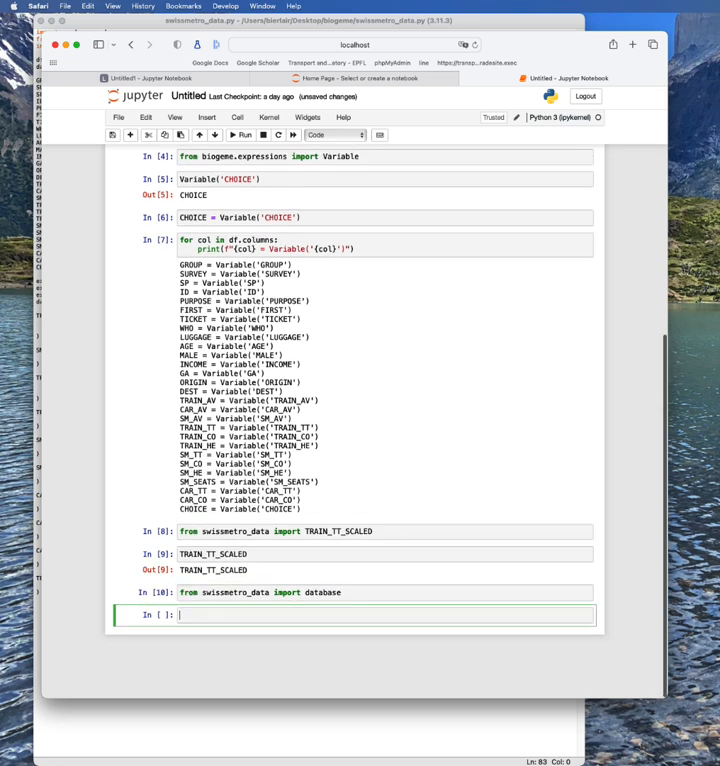
Show database.data (6768 rows × 38 columns) and begin database.data['CHOICE'].unique.
{"action": "type", "text": "database"}
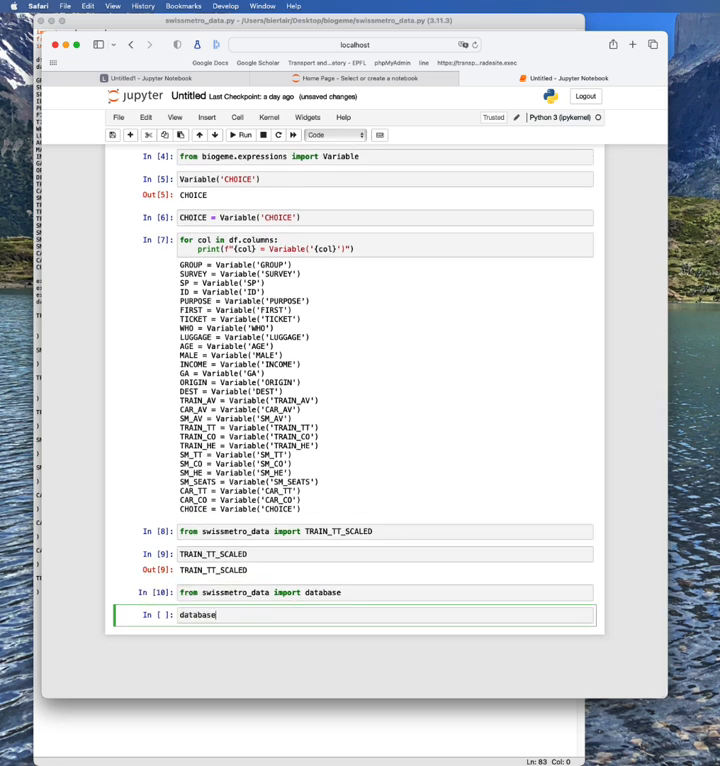
{"action": "type", "text": ".data"}
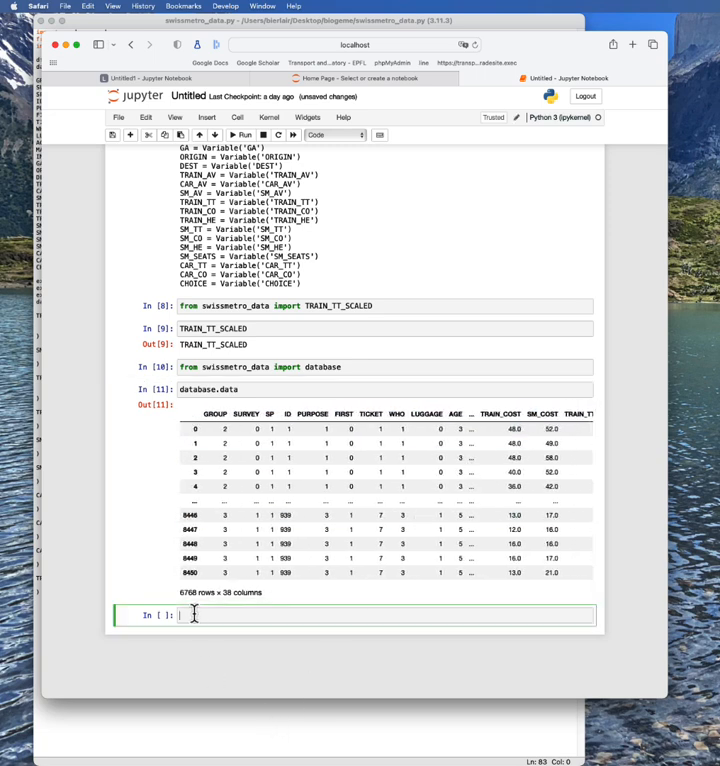
{"action": "type", "text": "database.data"}
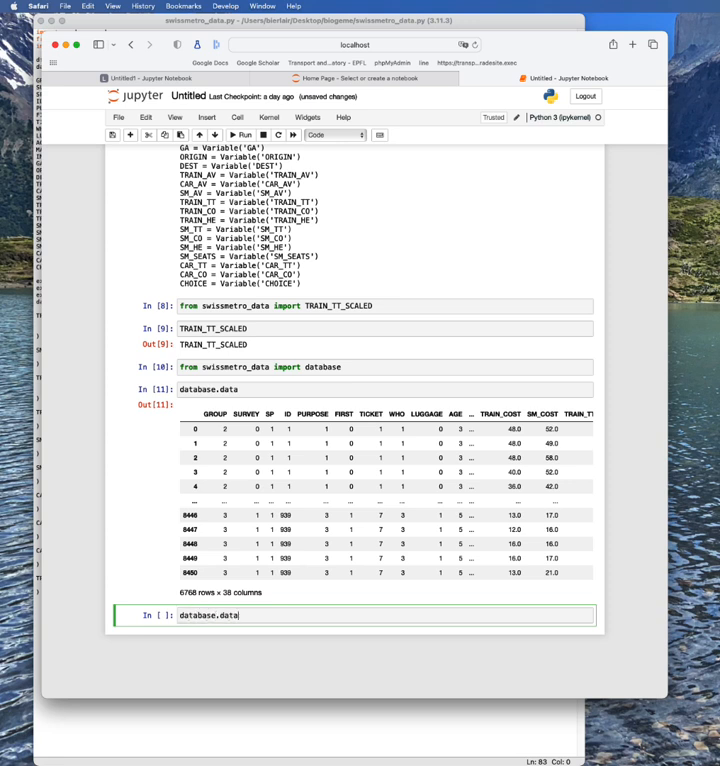
{"action": "type", "text": "[]"}
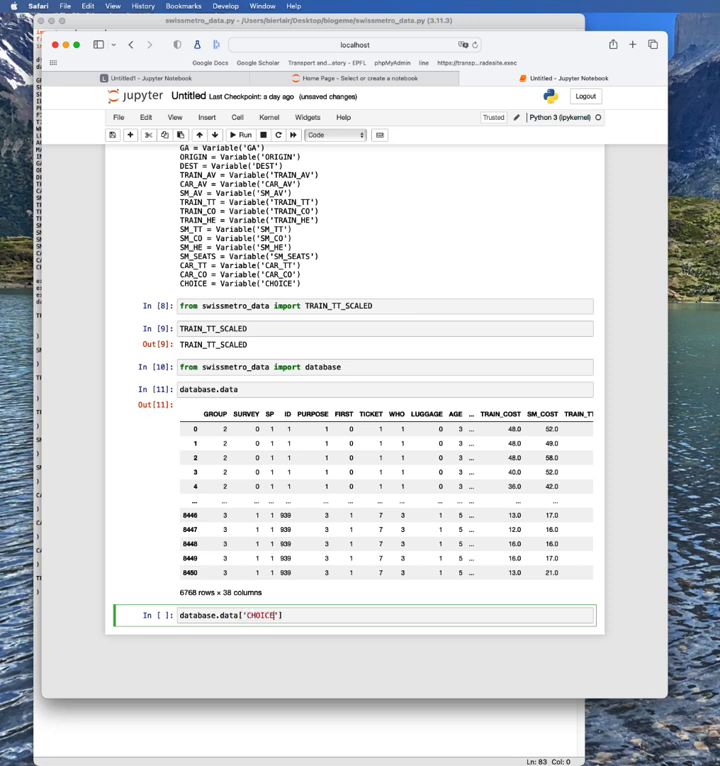
{"action": "type", "text": ".uniq"}
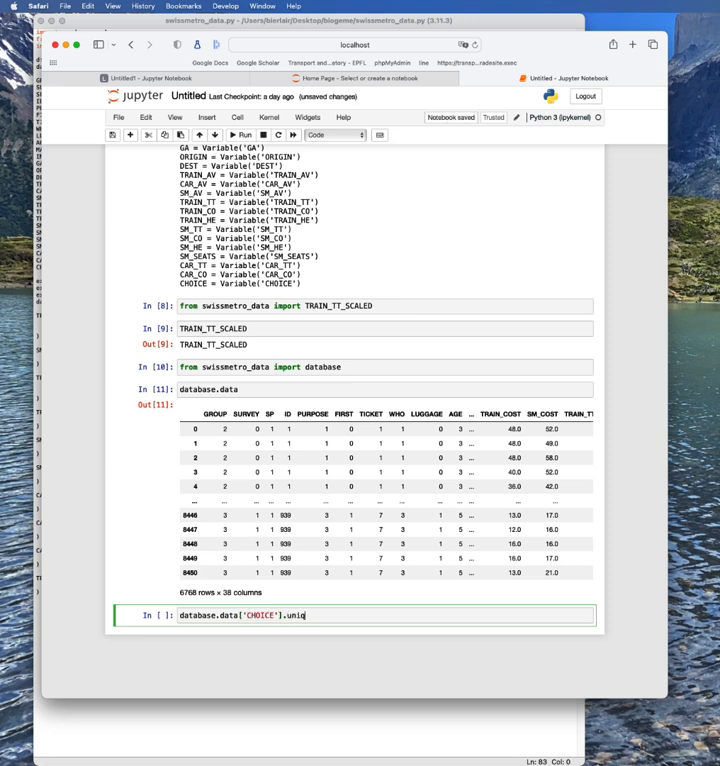